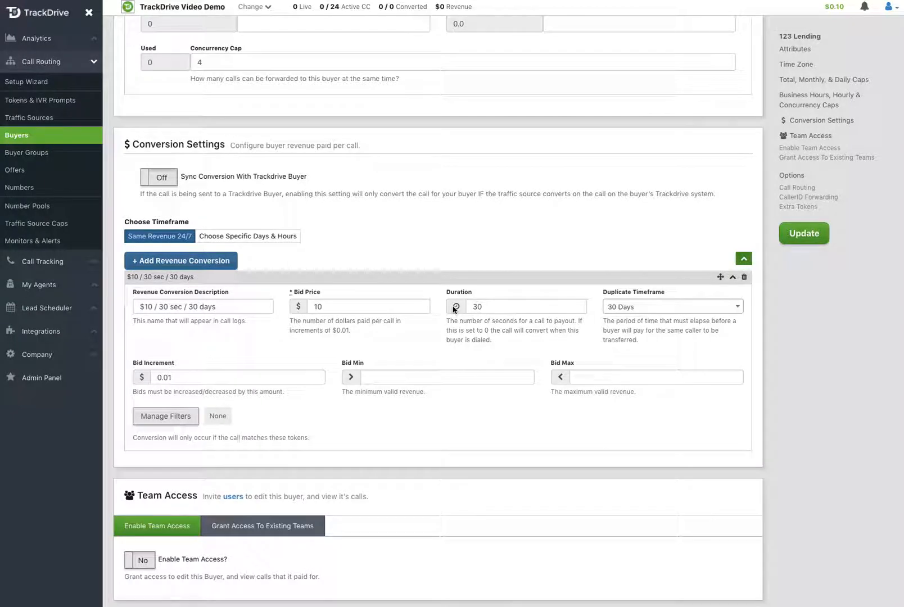
mouse_move(216, 151)
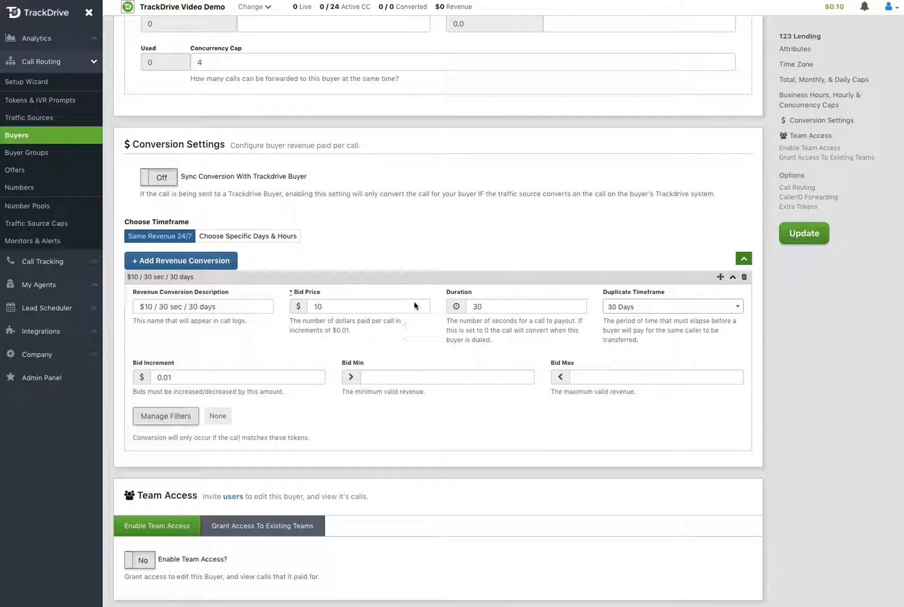
mouse_move(340, 171)
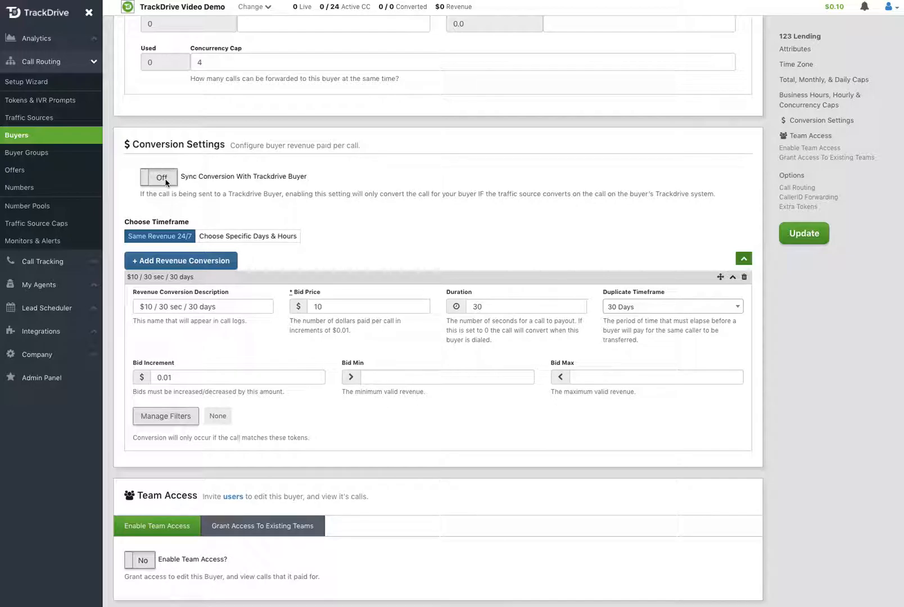
Step: Enable Sync Conversion With Trackdrive Buyer for this buyer
click(160, 177)
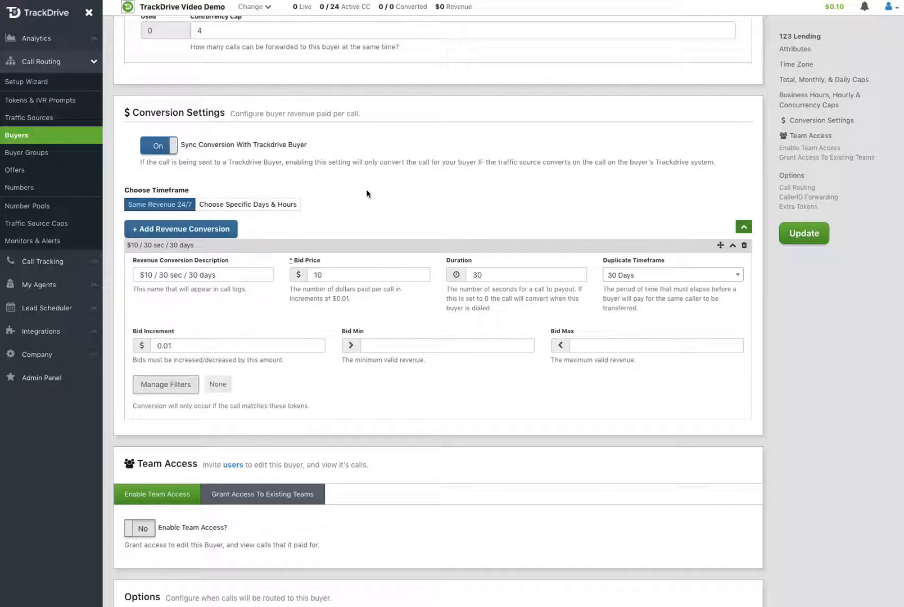
mouse_move(214, 123)
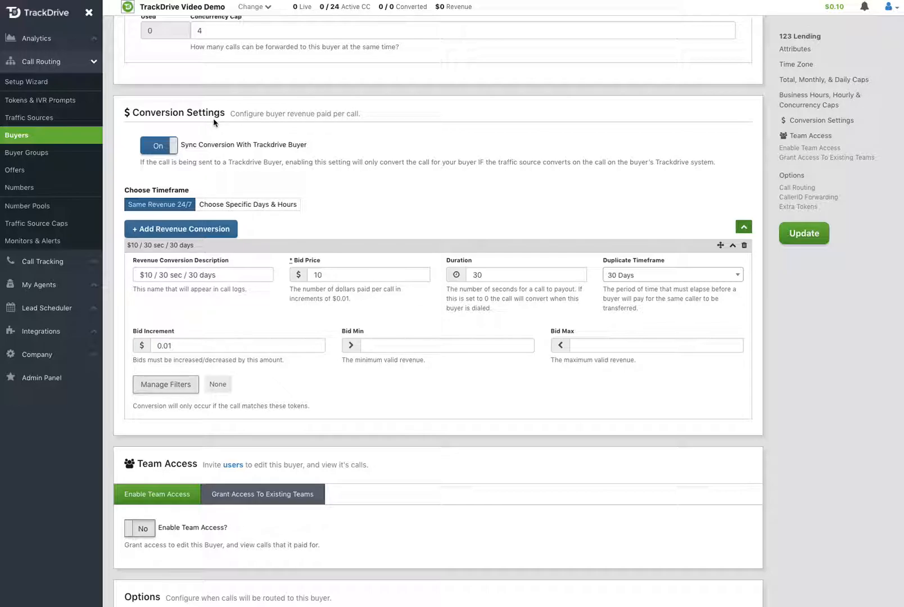
mouse_move(221, 123)
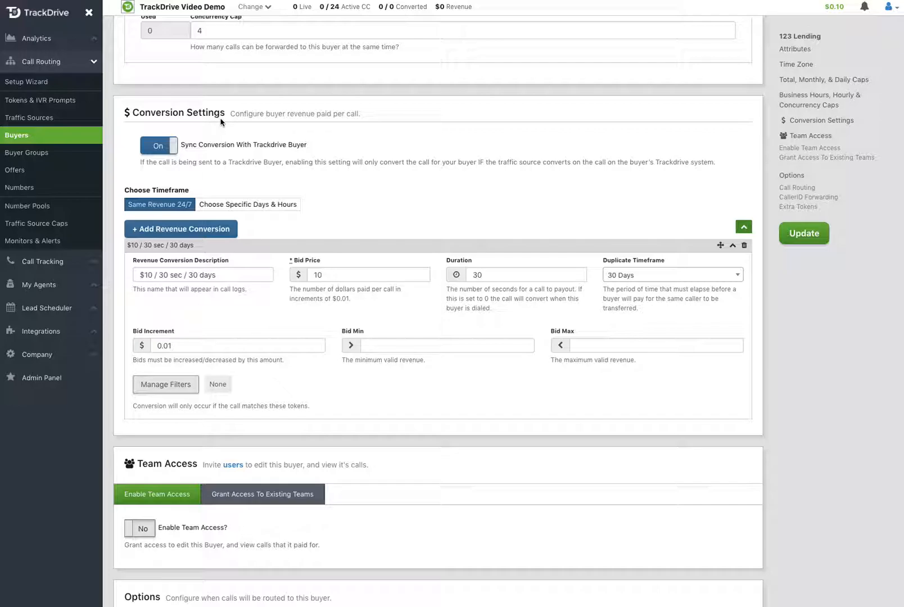
mouse_move(354, 189)
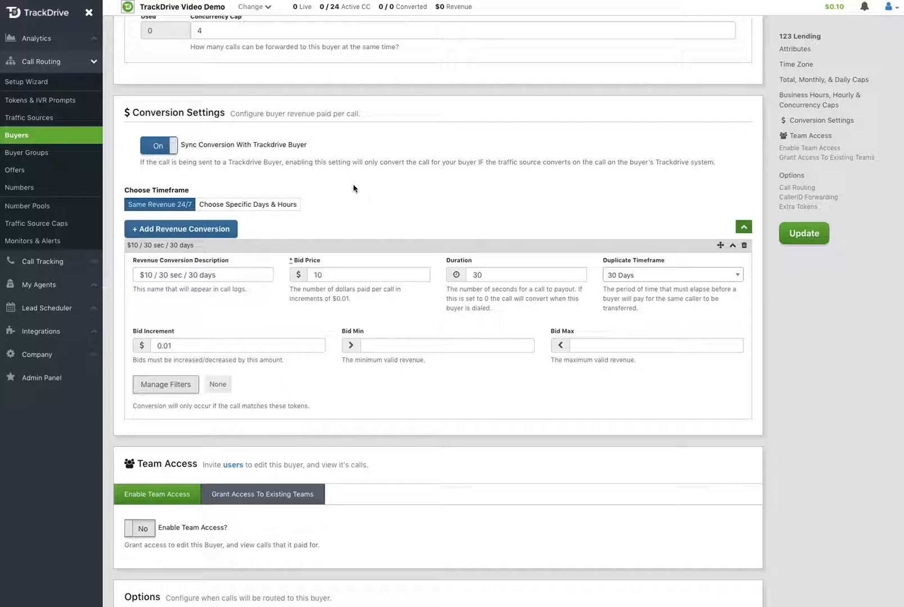
scroll(down, 3)
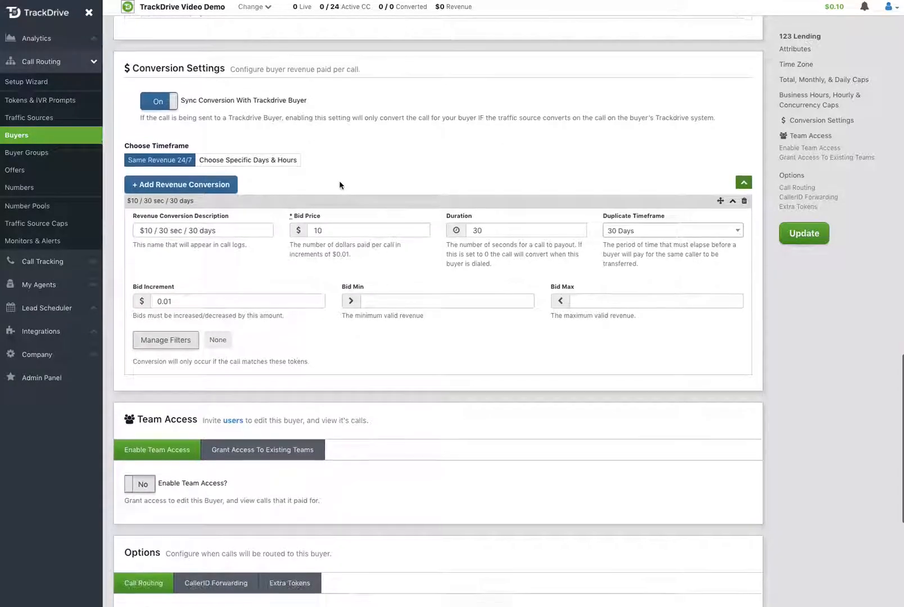
scroll(down, 3)
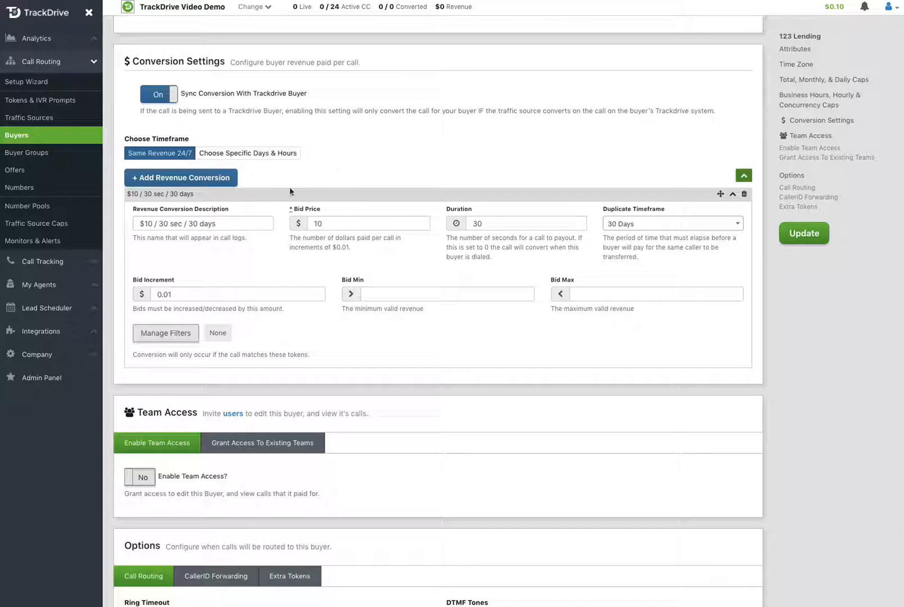
mouse_move(281, 271)
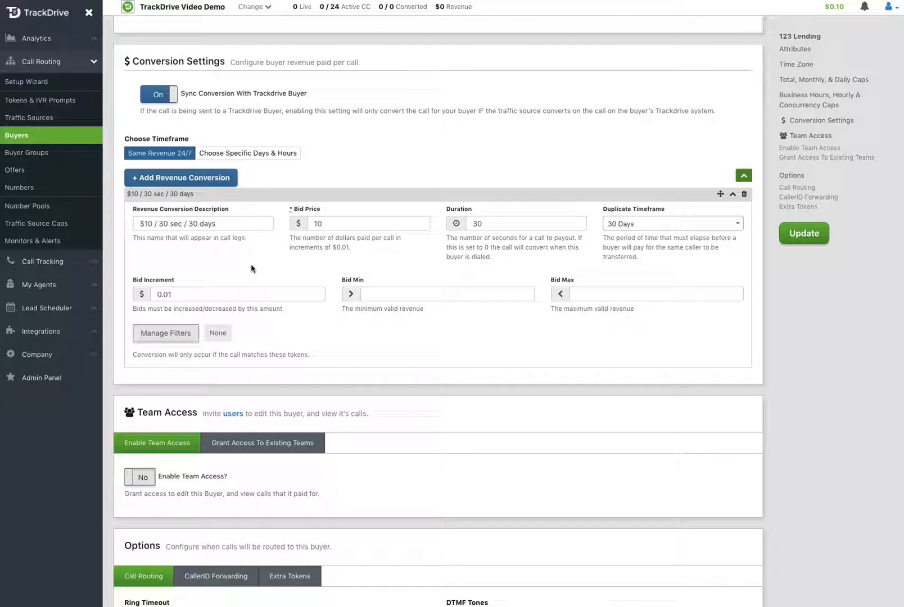
mouse_move(251, 266)
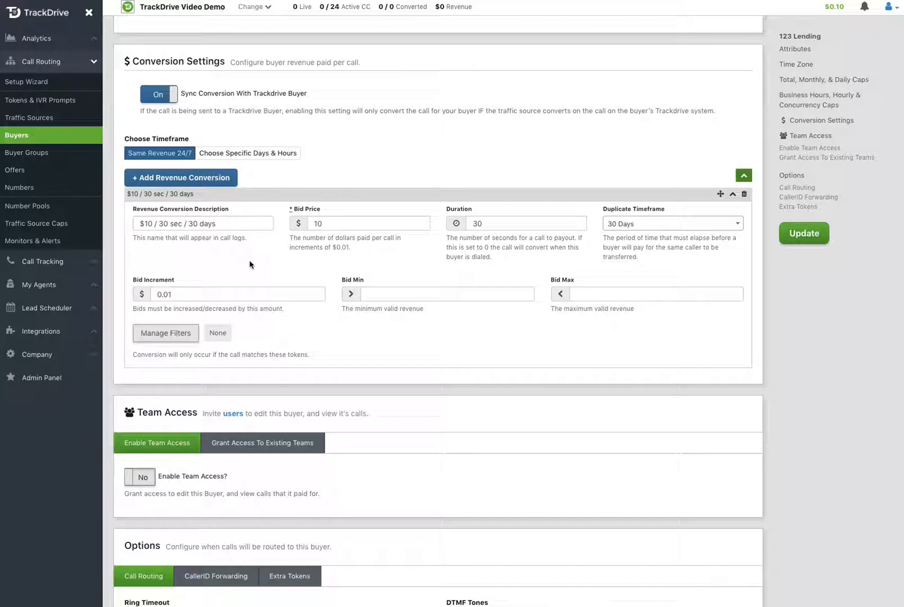
mouse_move(360, 174)
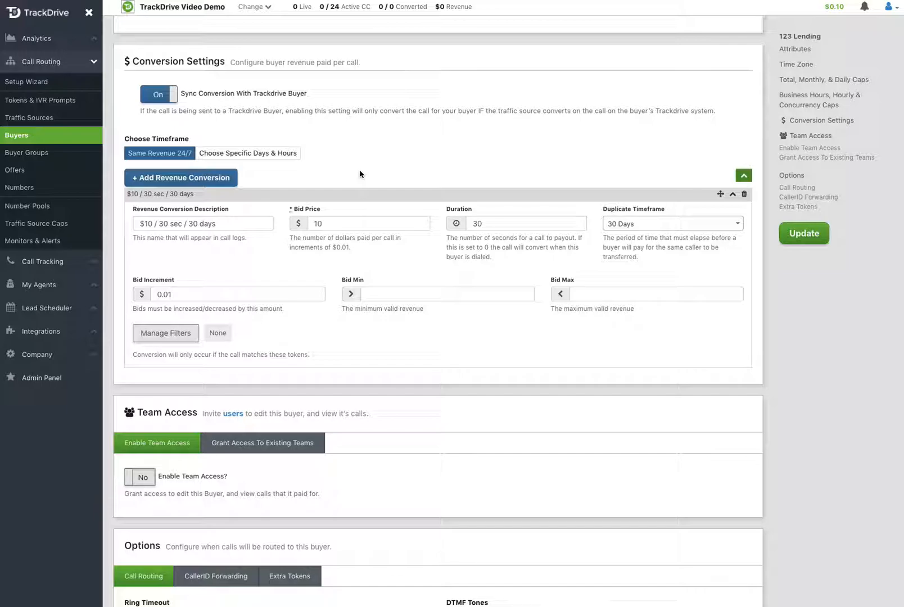
mouse_move(266, 158)
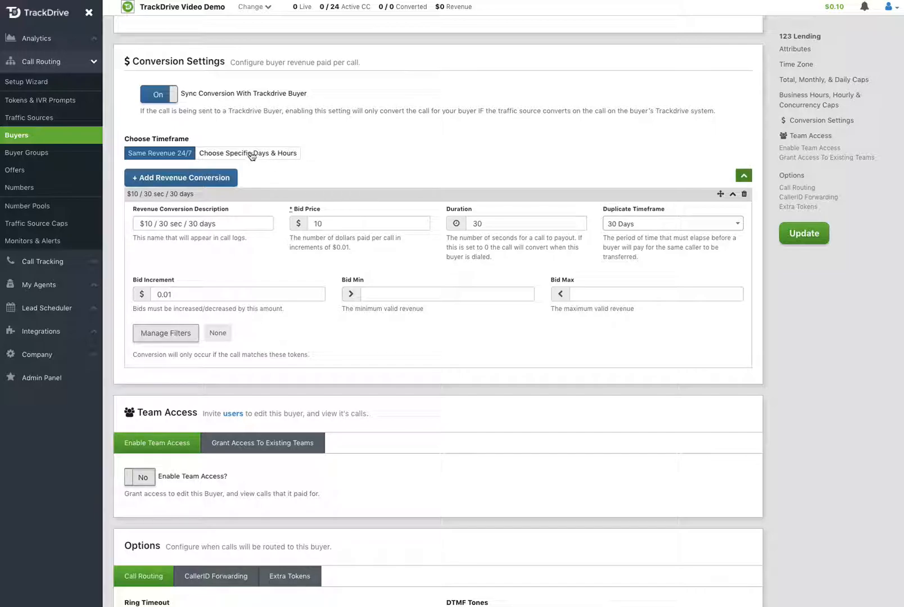
mouse_move(353, 165)
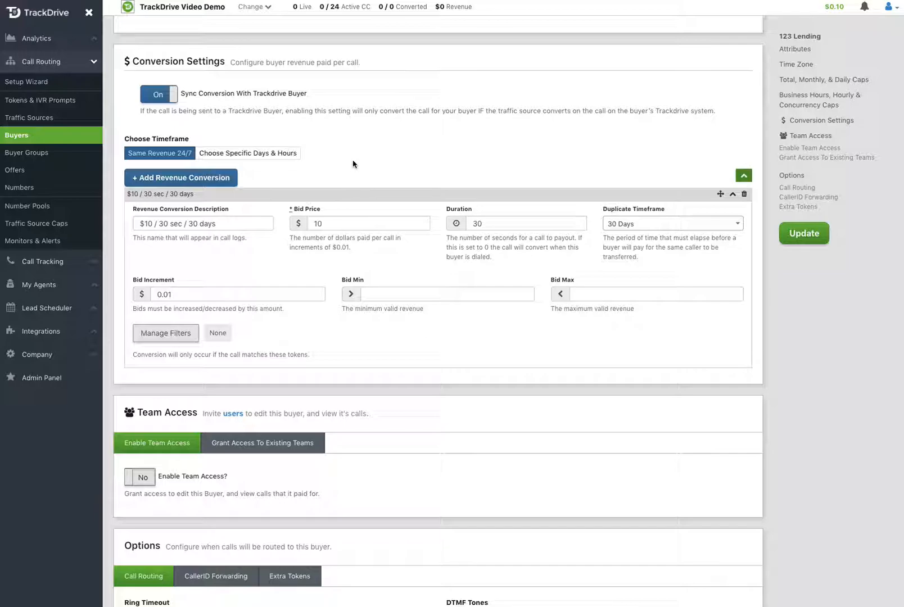
Step: Switch the conversion timeframe to Choose Specific Days & Hours
click(248, 153)
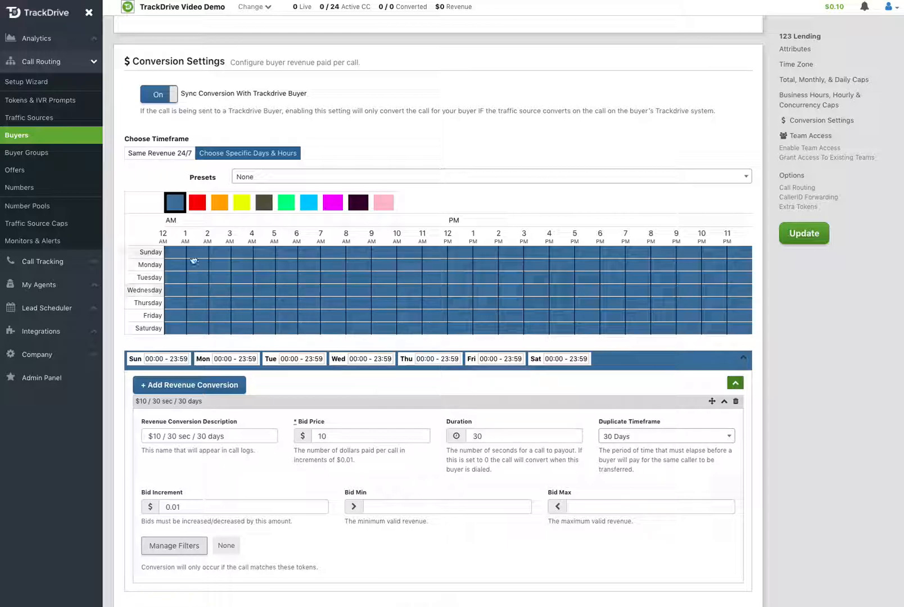
mouse_move(263, 297)
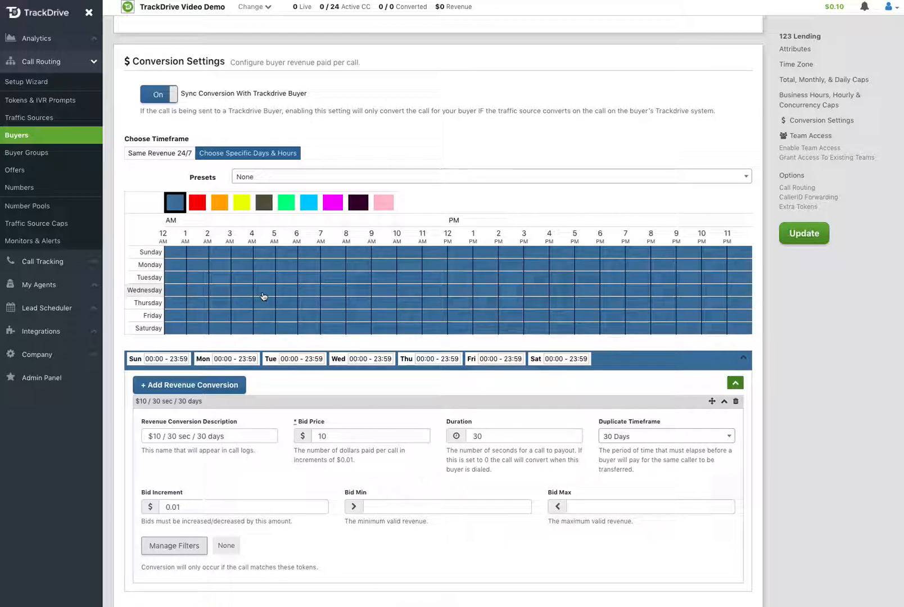
mouse_move(260, 297)
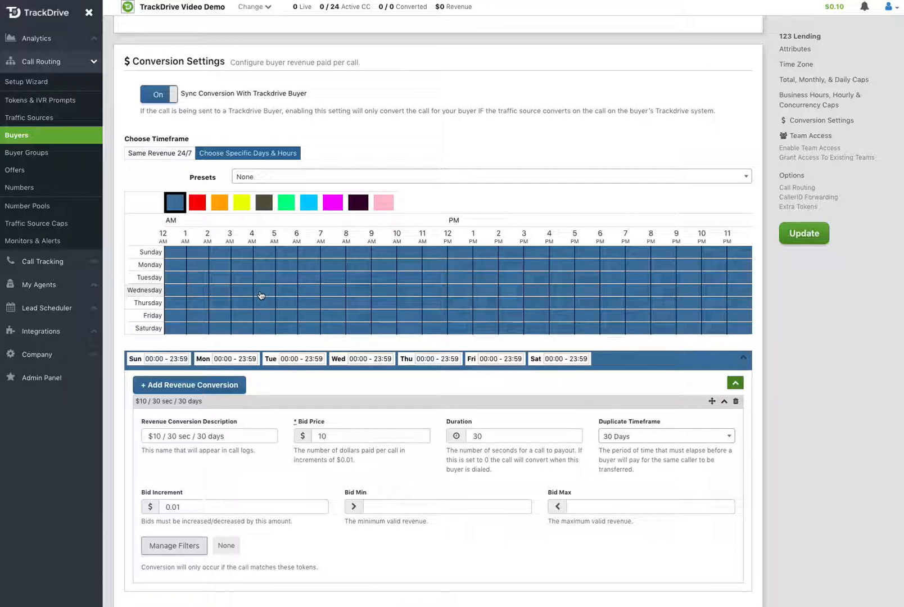
mouse_move(202, 261)
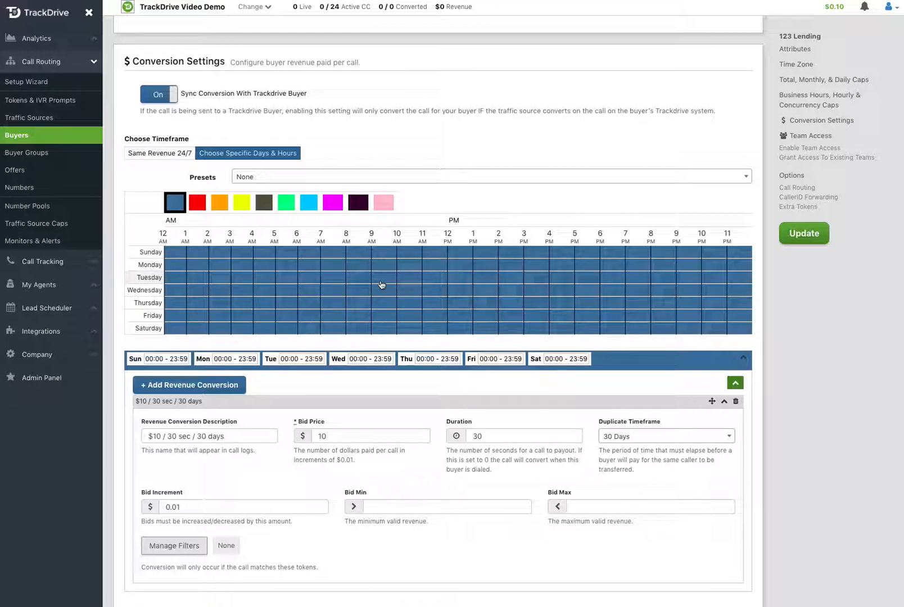
mouse_move(416, 282)
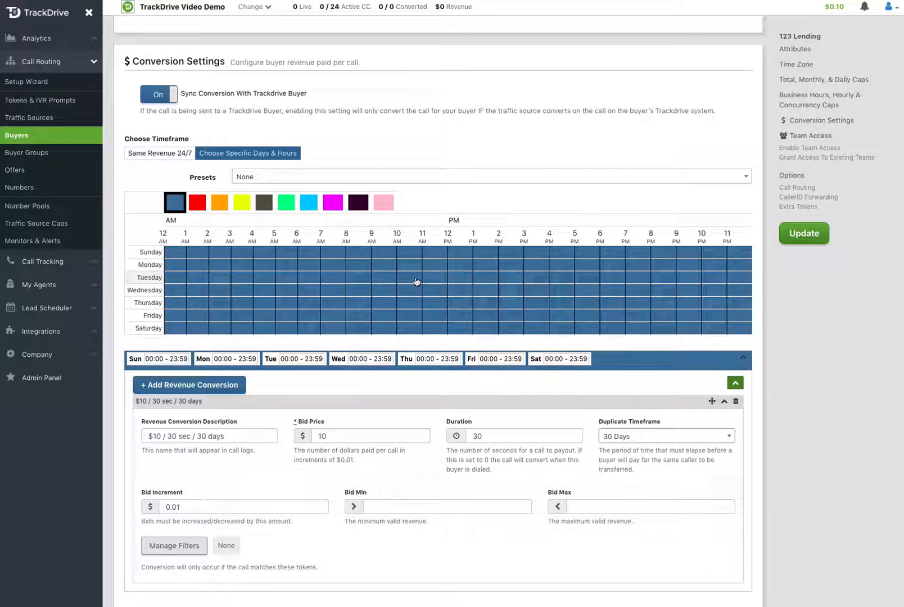
Step: Fill every hour of the weekly schedule grid with the selected colour
scroll(down, 3)
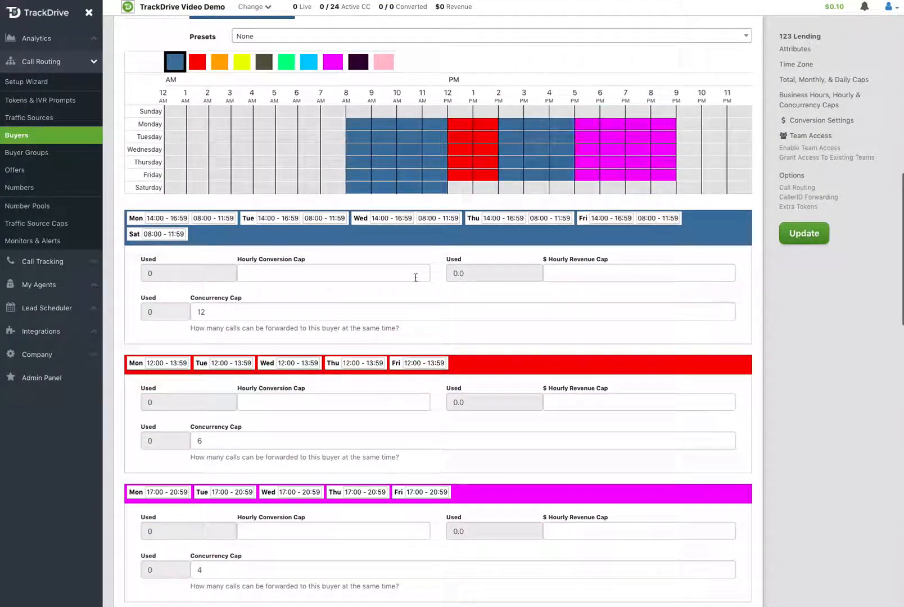
scroll(down, 3)
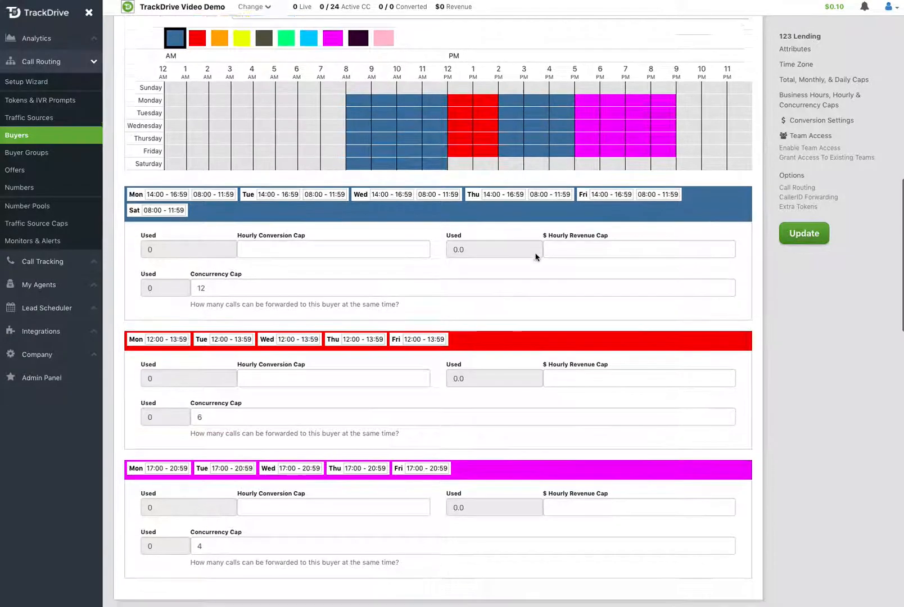
scroll(down, 3)
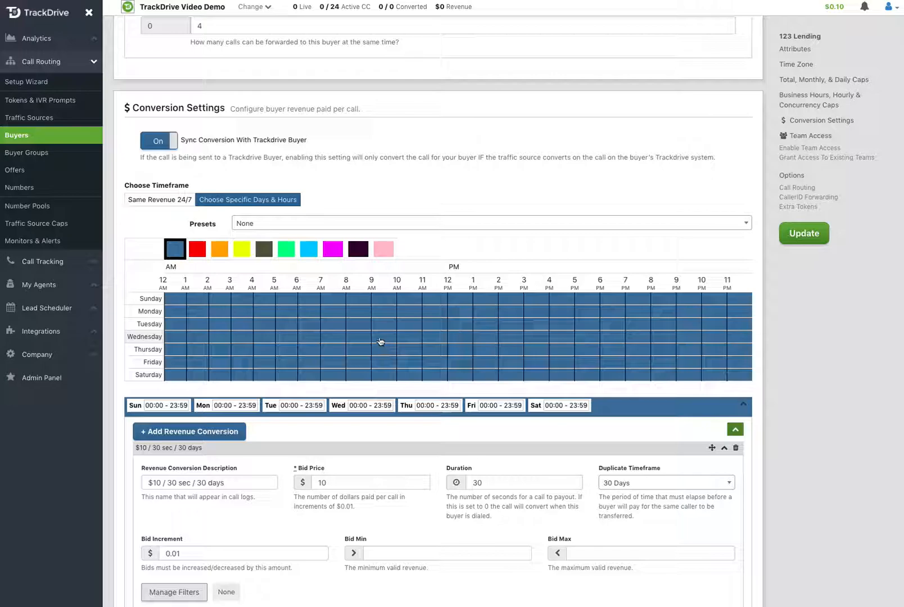
click(820, 100)
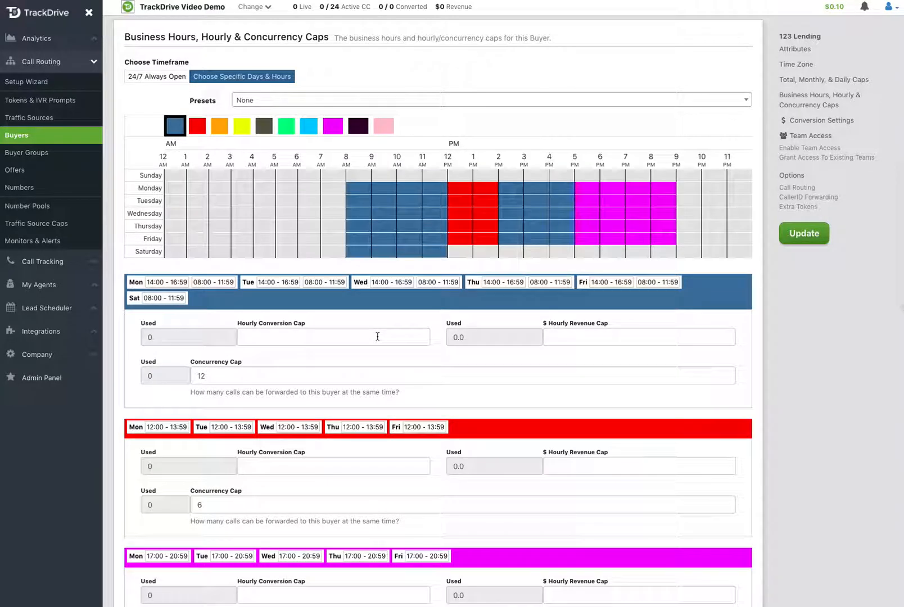
scroll(down, 3)
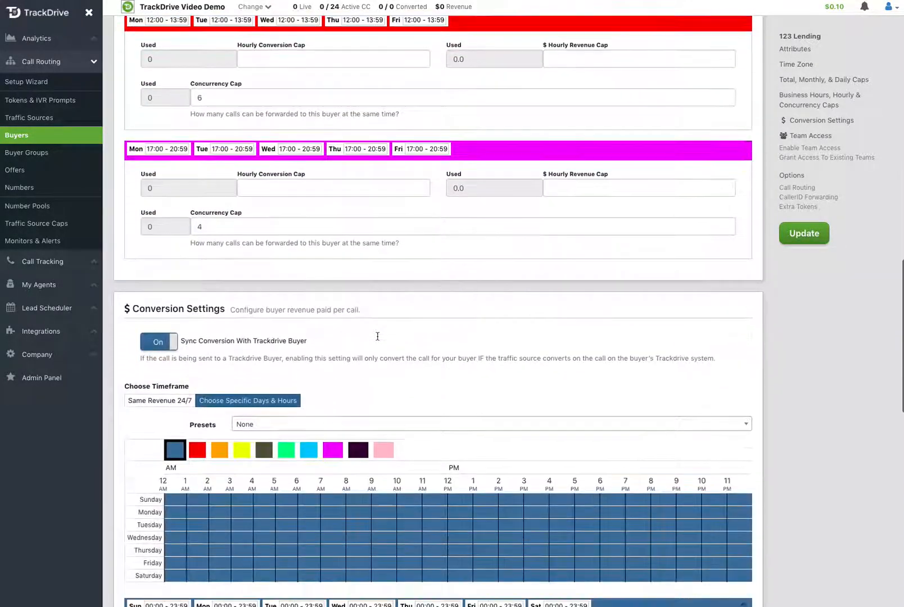
scroll(down, 3)
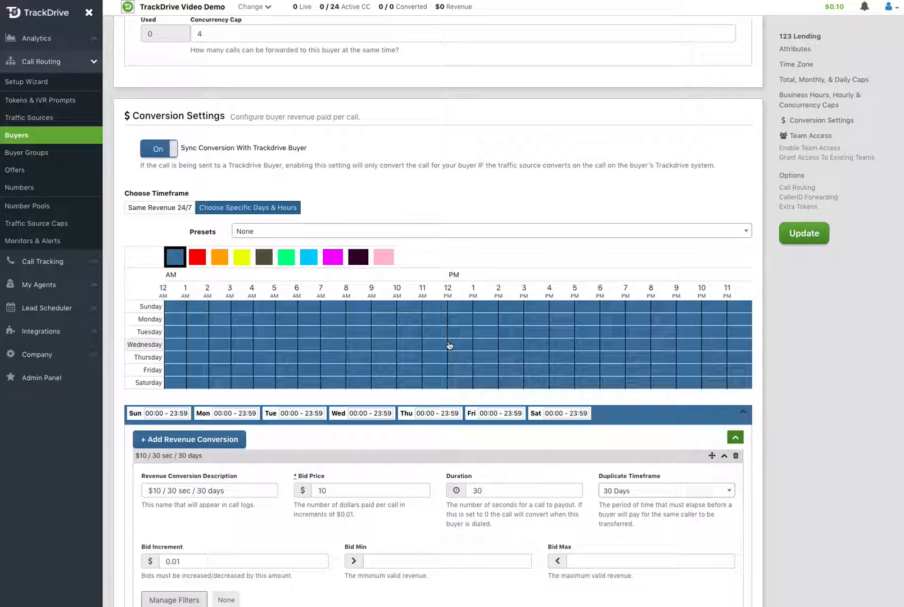
mouse_move(480, 342)
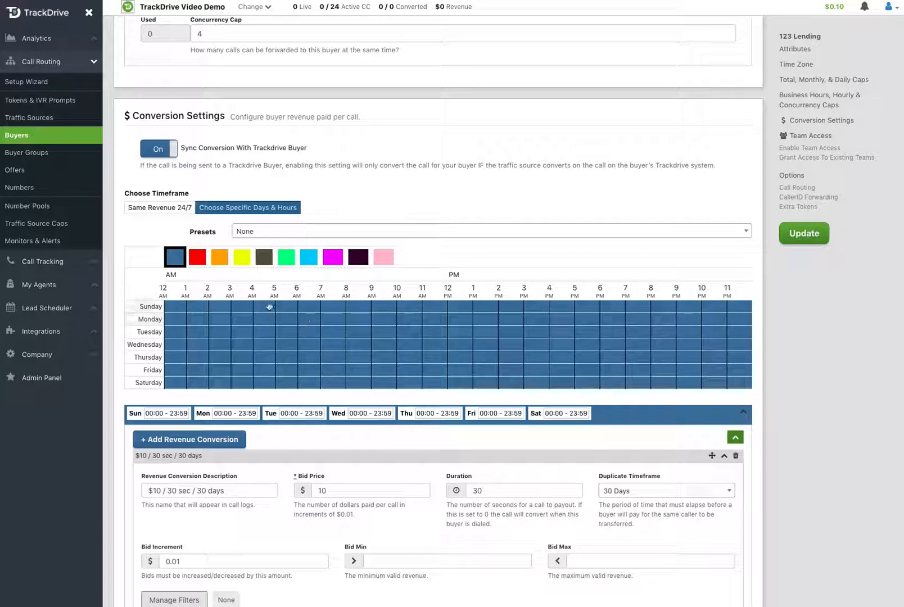
Step: Use Same Revenue 24/7 and name the conversion Default Revenue
click(159, 208)
text(De)
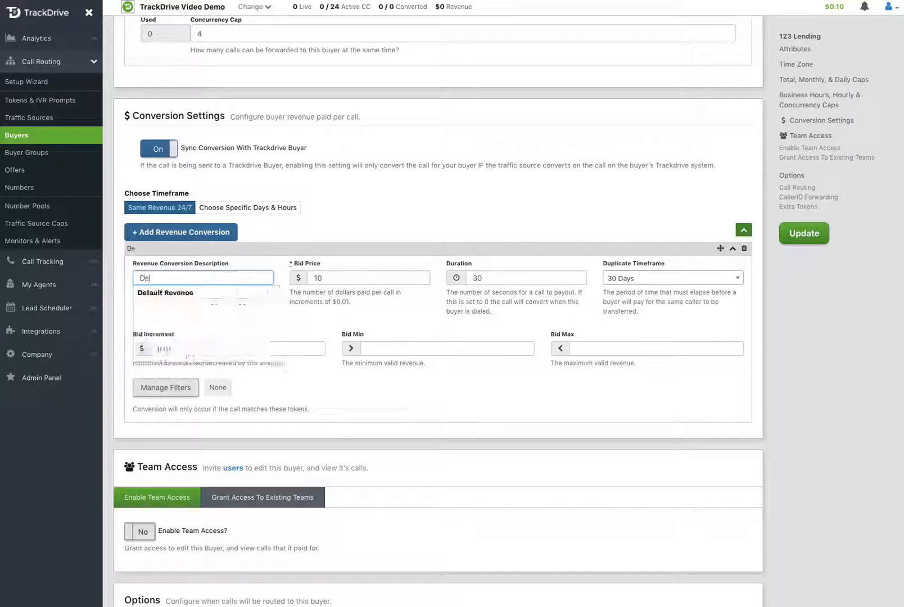
click(166, 293)
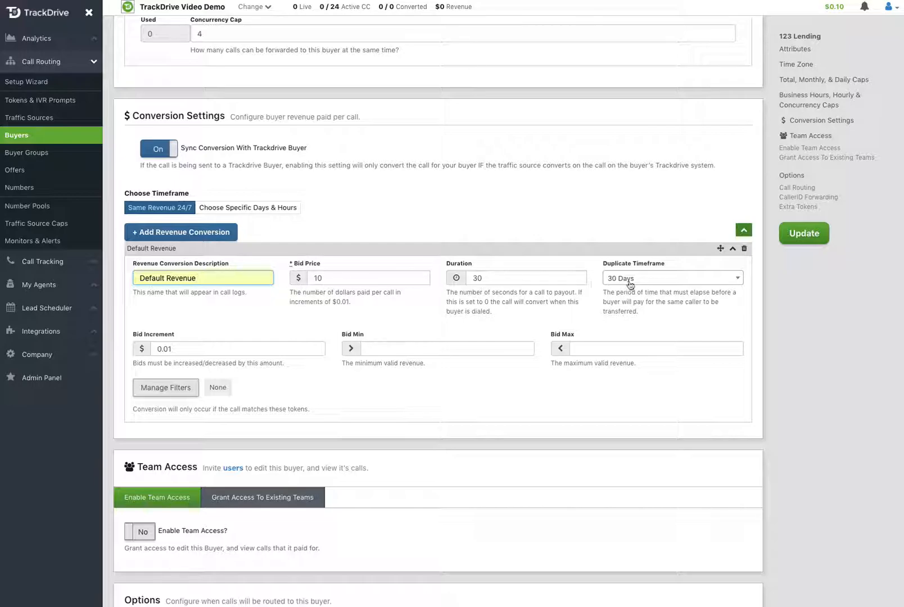
mouse_move(646, 284)
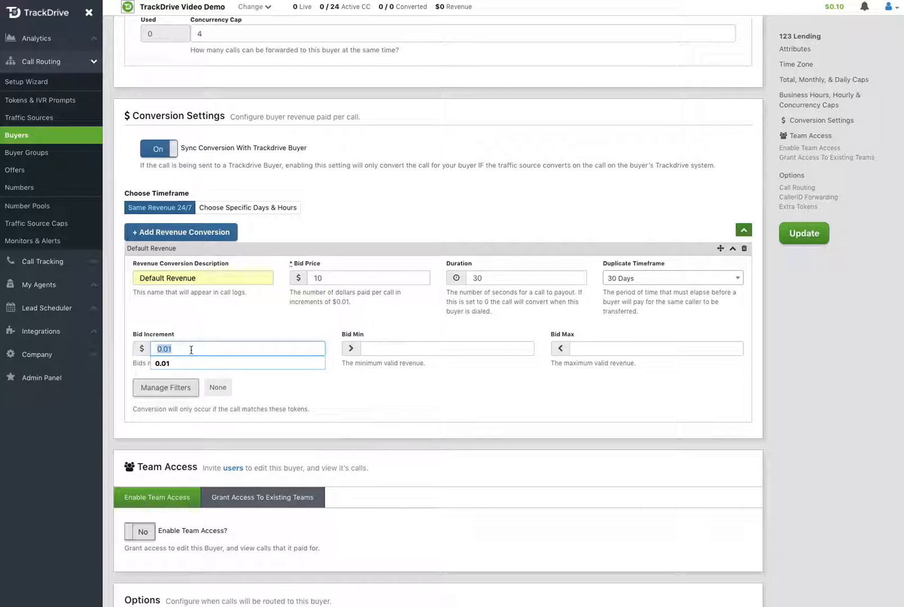
Step: Give Default Revenue a .25 bid increment, 10 minimum and 20 maximum revenue
text(.25)
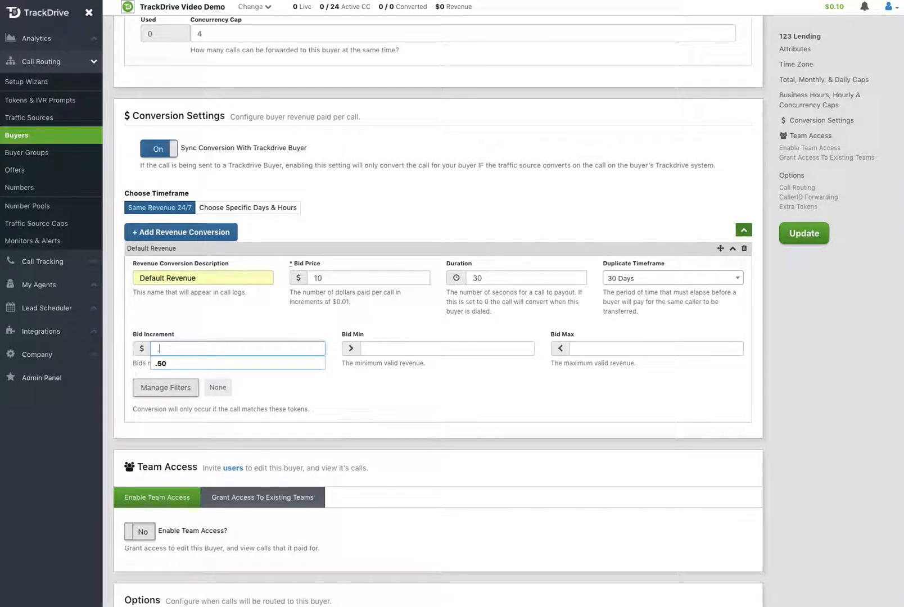
text(.25)
click(446, 348)
text(1)
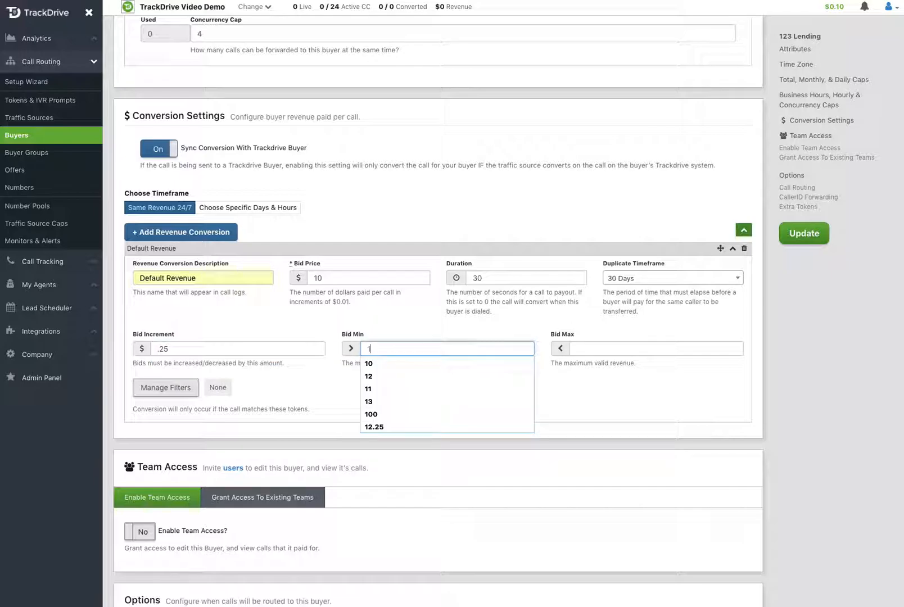
text(0)
click(656, 349)
text(2)
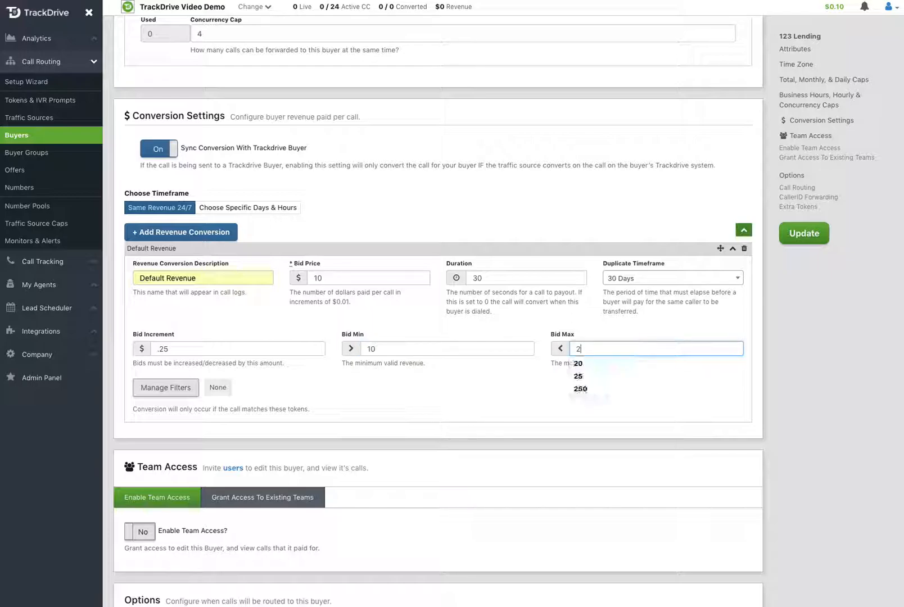
click(579, 363)
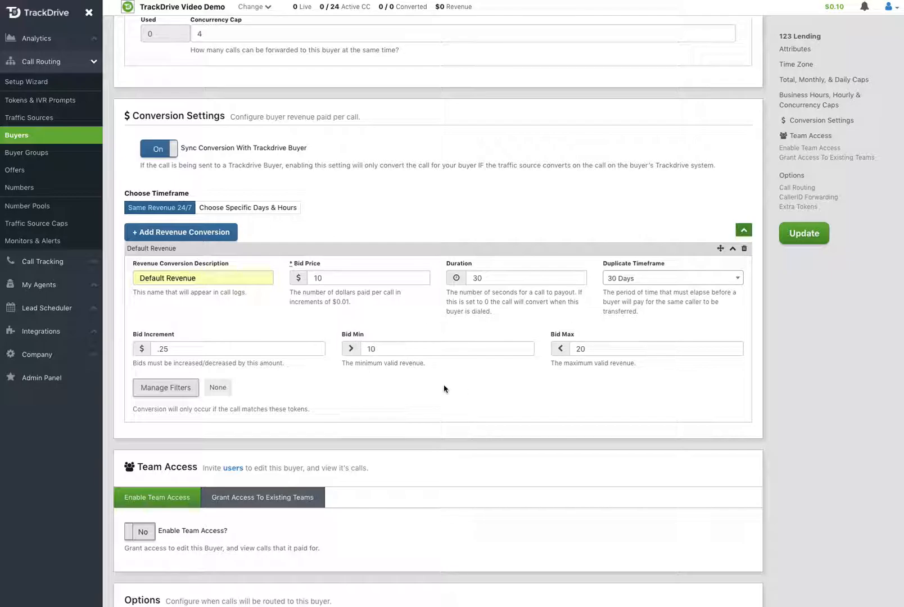
mouse_move(446, 394)
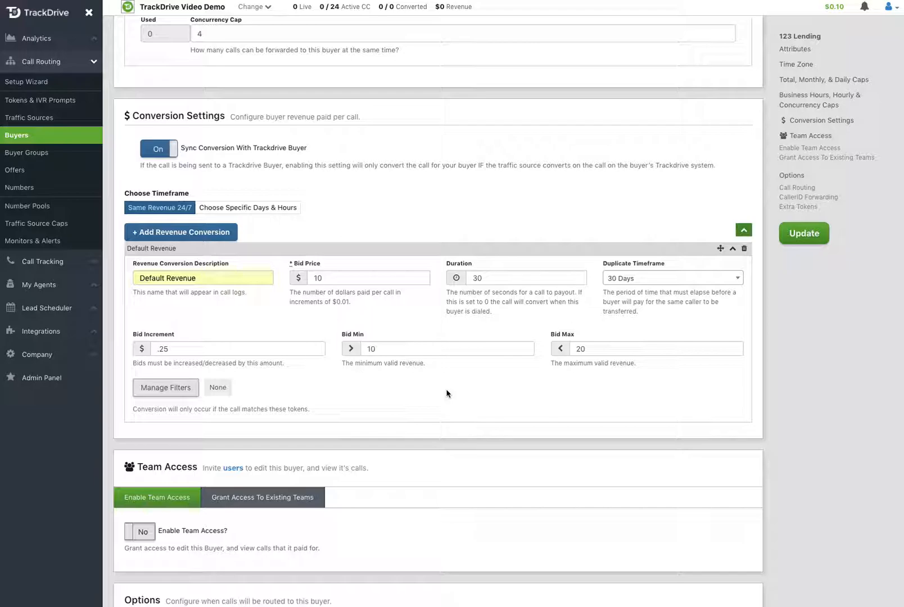
mouse_move(167, 388)
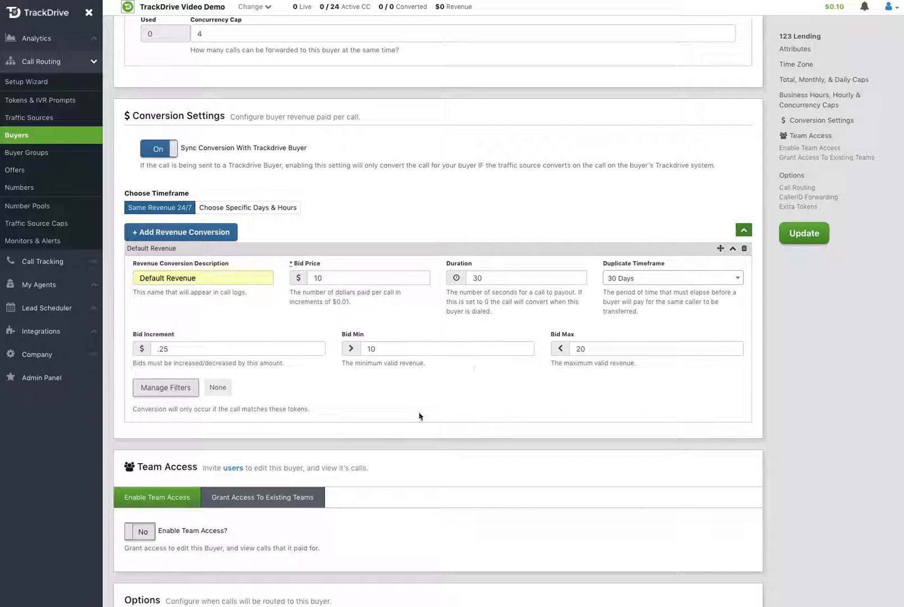
mouse_move(413, 415)
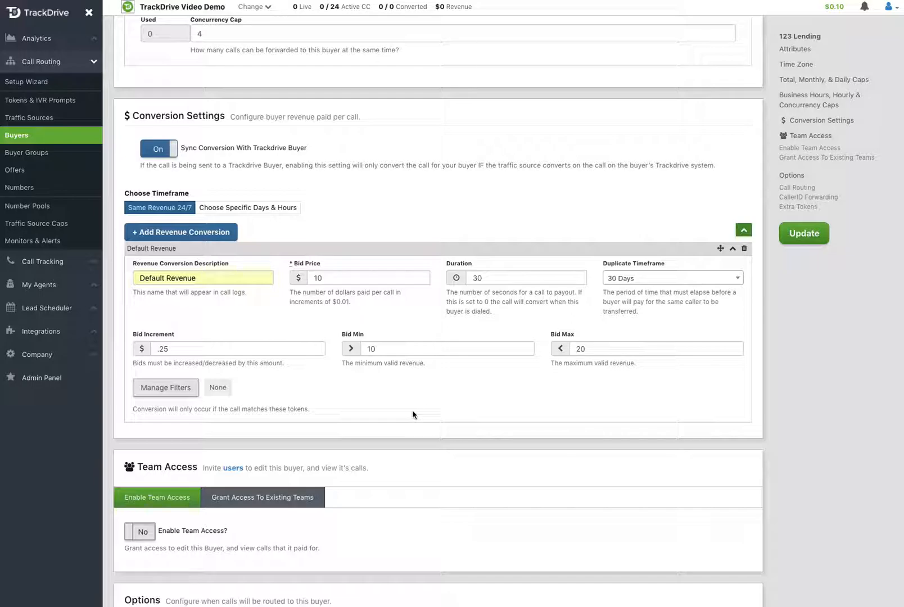
mouse_move(359, 394)
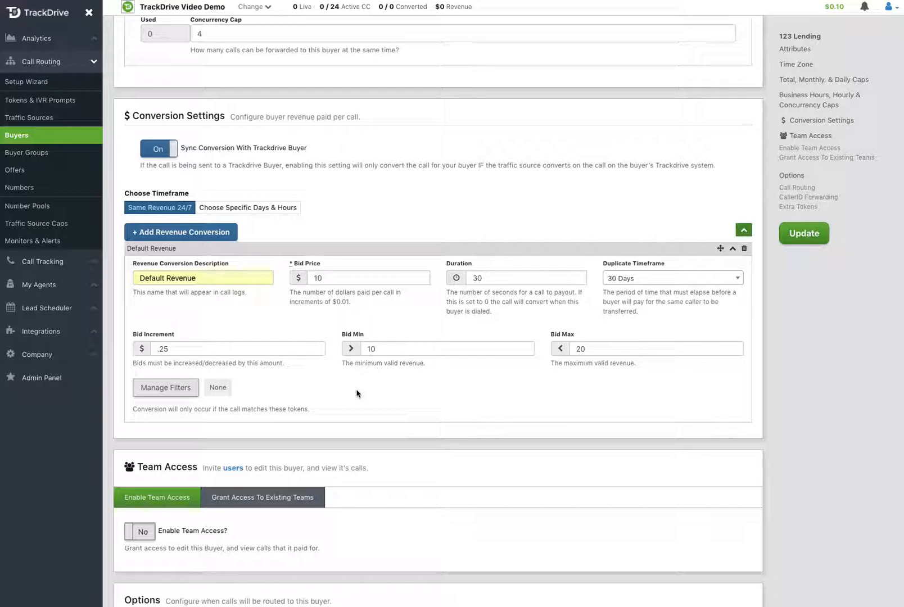
mouse_move(243, 364)
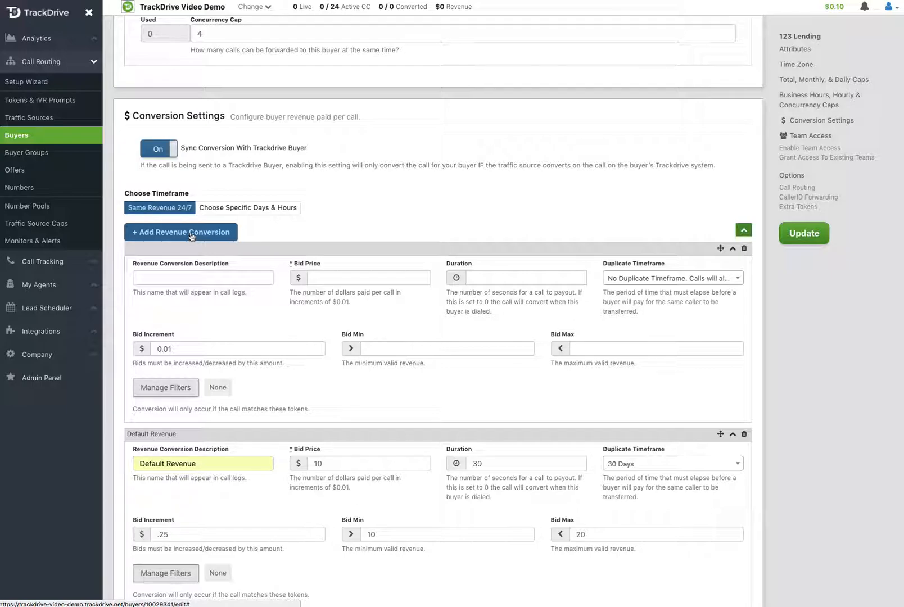
Step: Name the new conversion Special State Payout with a $5 bid price
click(202, 278)
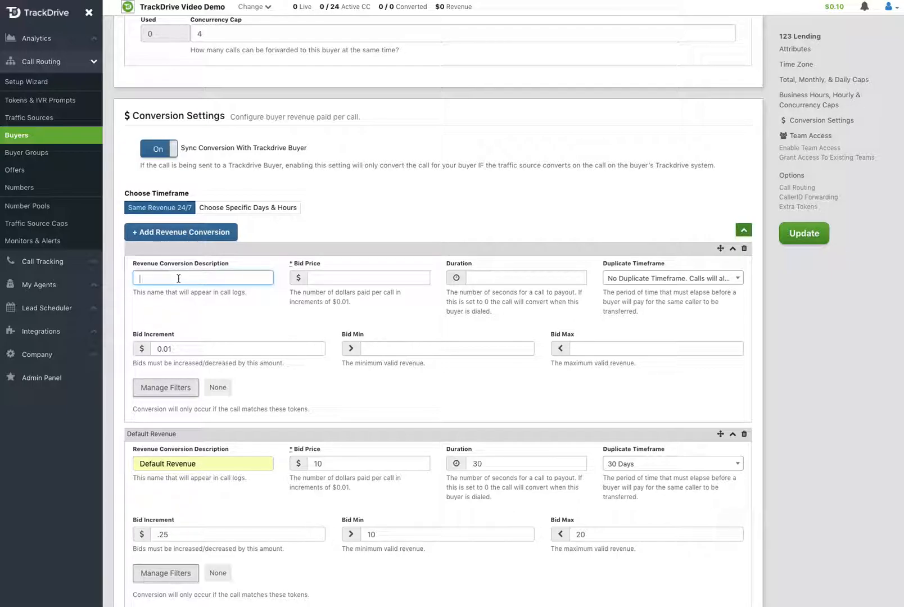
text(Spec)
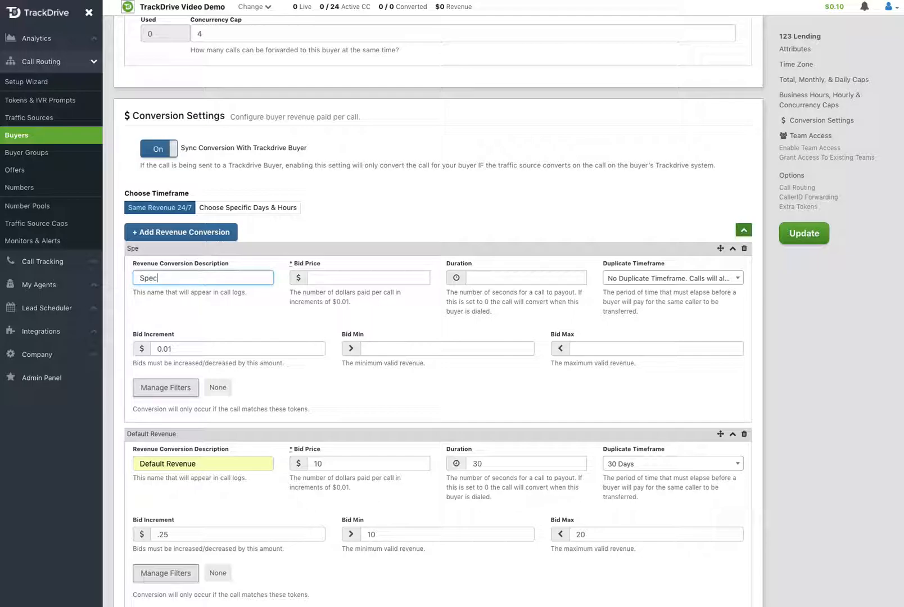
text(Special State pay)
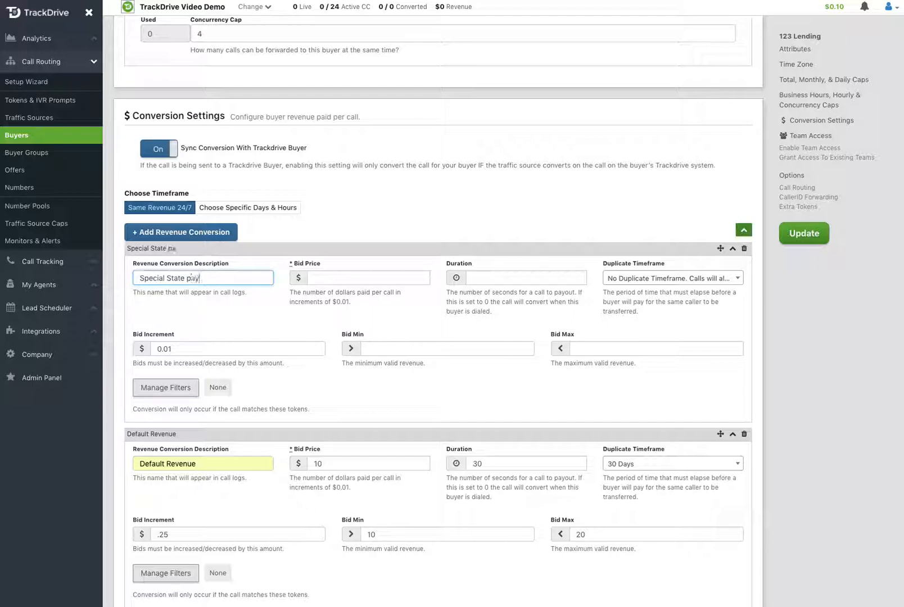
text(Payout)
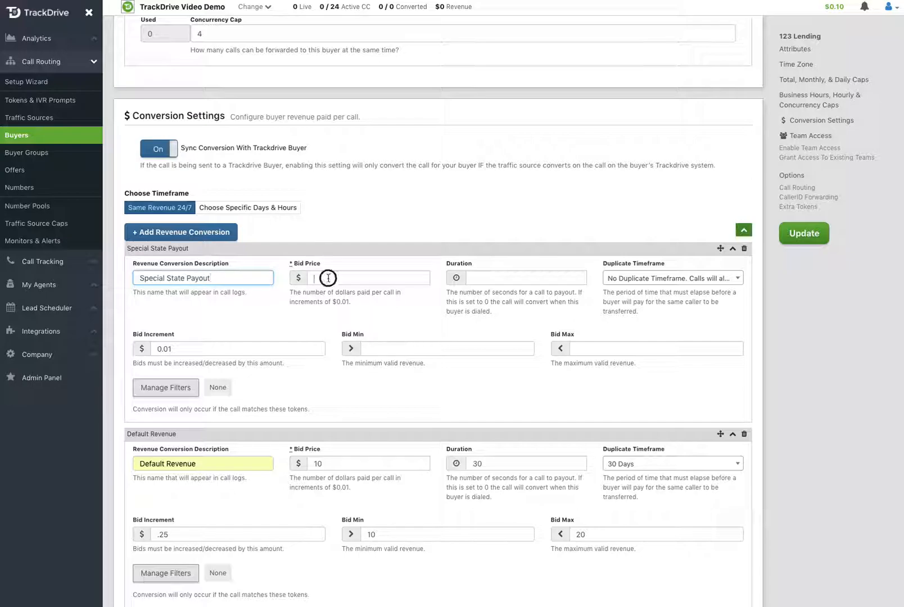
text(5)
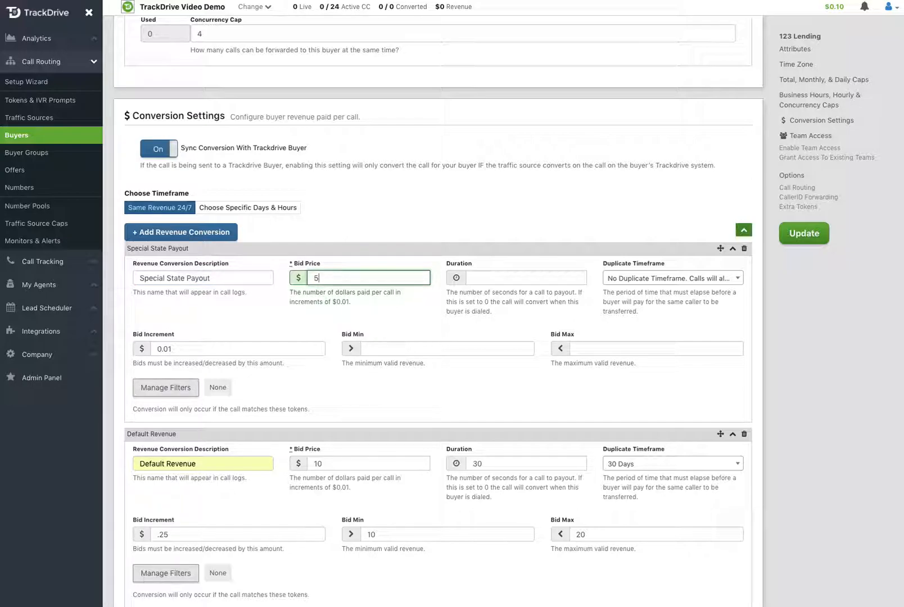
Step: Set a 60-second duration, 30 Days duplicate period, $5 minimum and $20 maximum
click(526, 277)
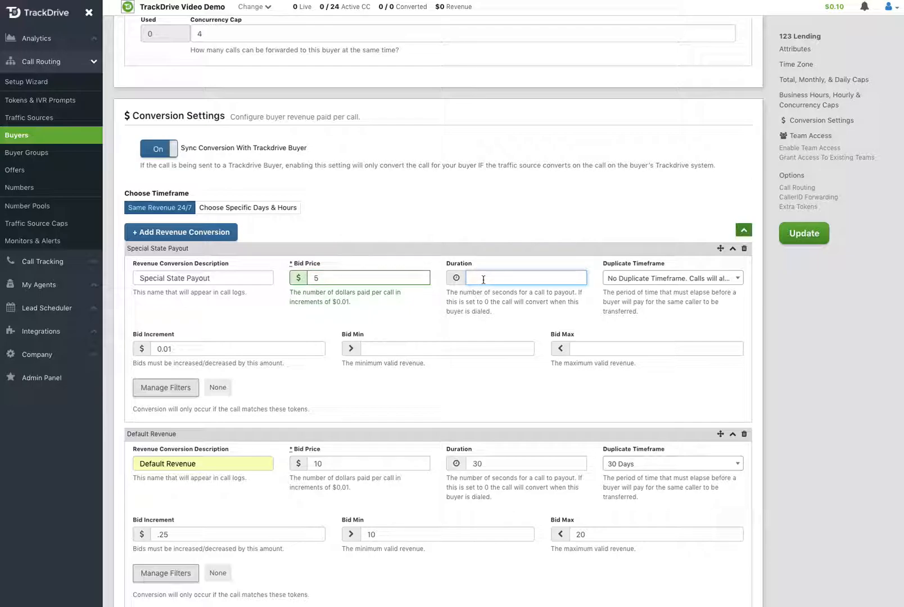
text(60)
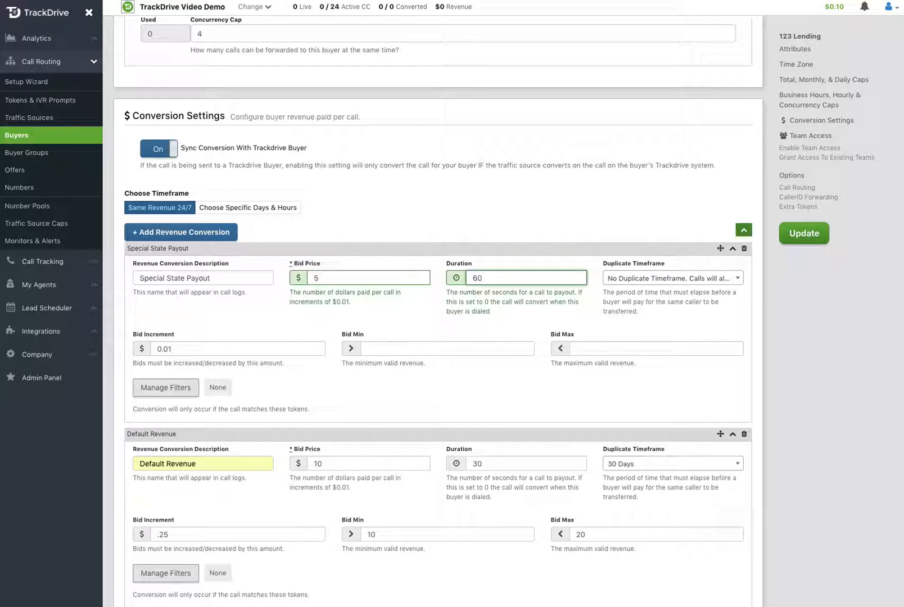
click(671, 278)
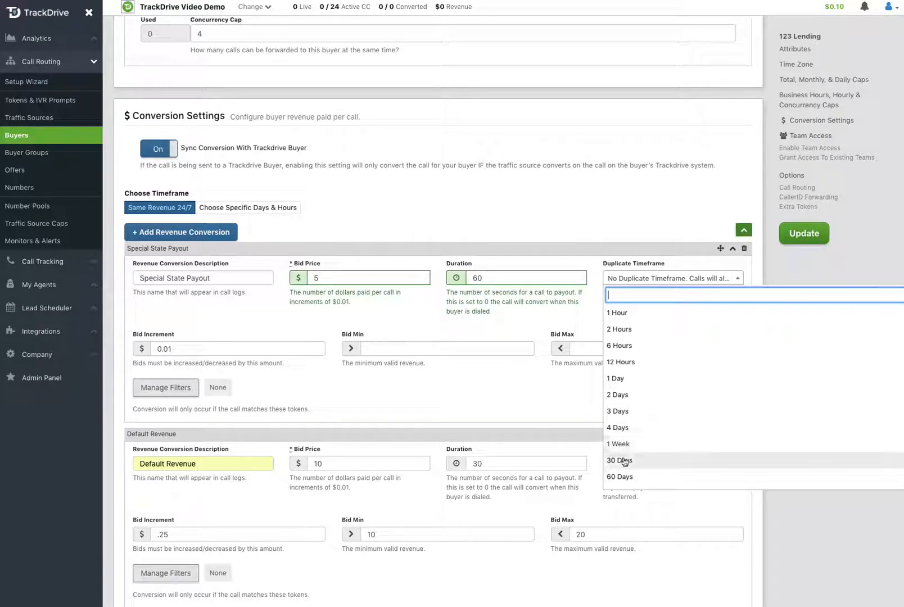
click(619, 460)
text(.2)
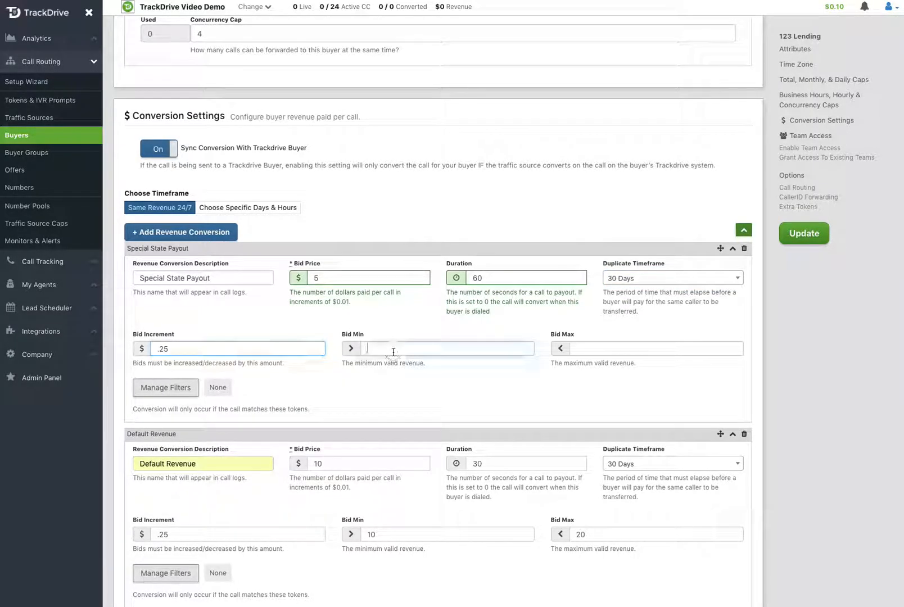
text(5)
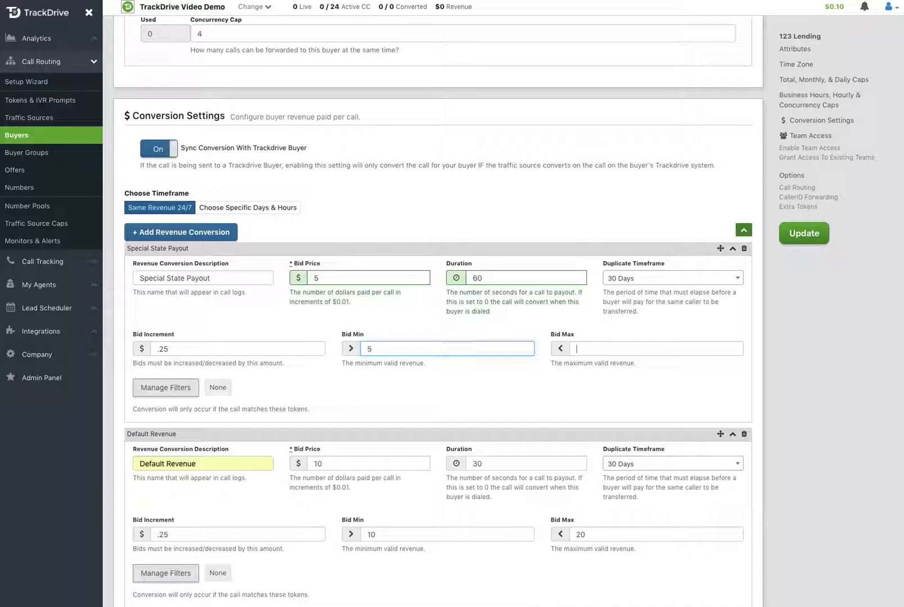
text(20)
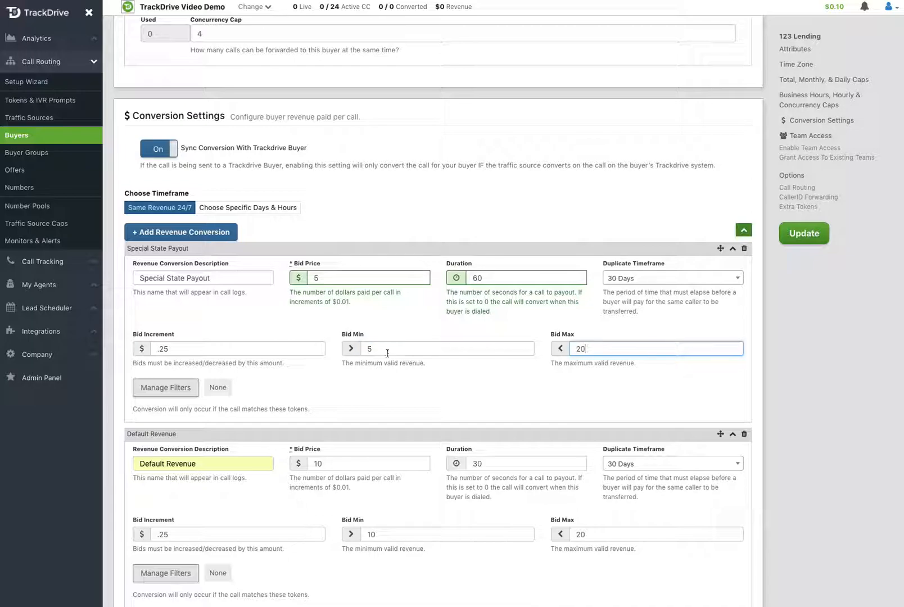
Step: Add a geo filter limiting Special State Payout to US - Illinois and US - New York
click(166, 387)
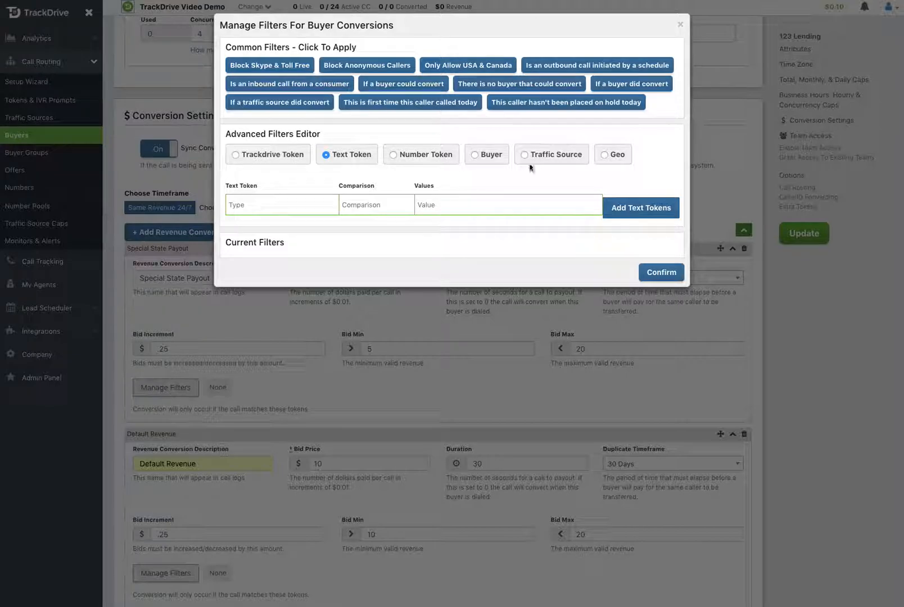
click(603, 154)
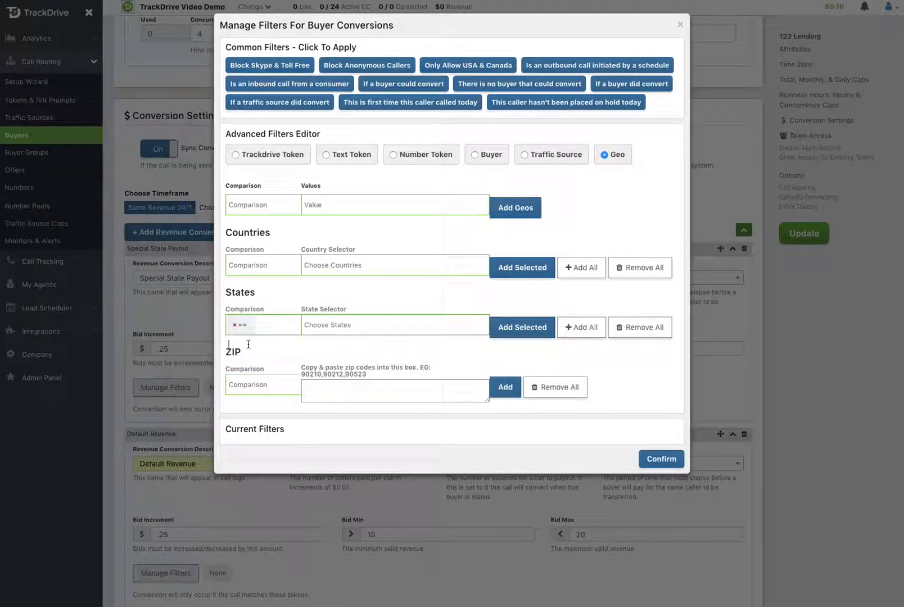
text(il)
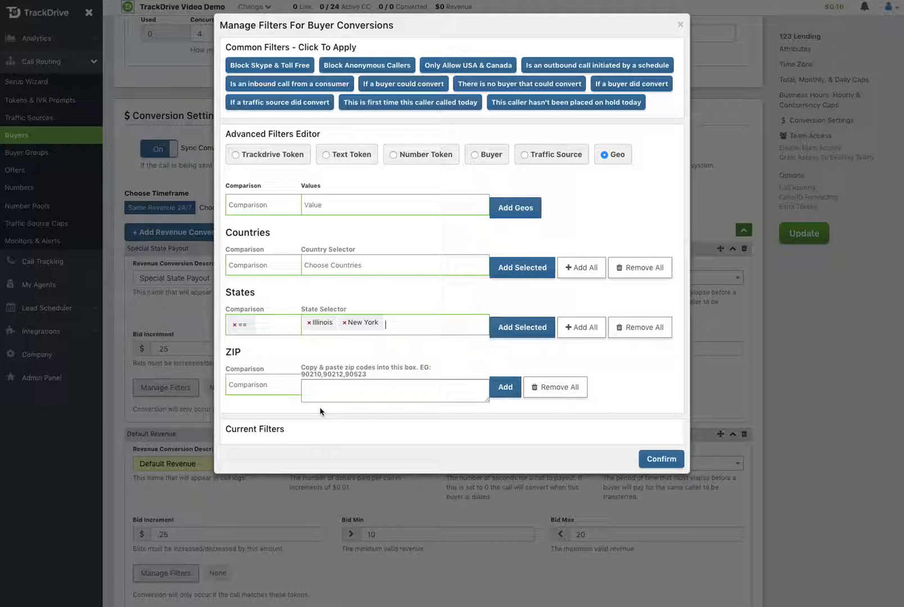
click(521, 328)
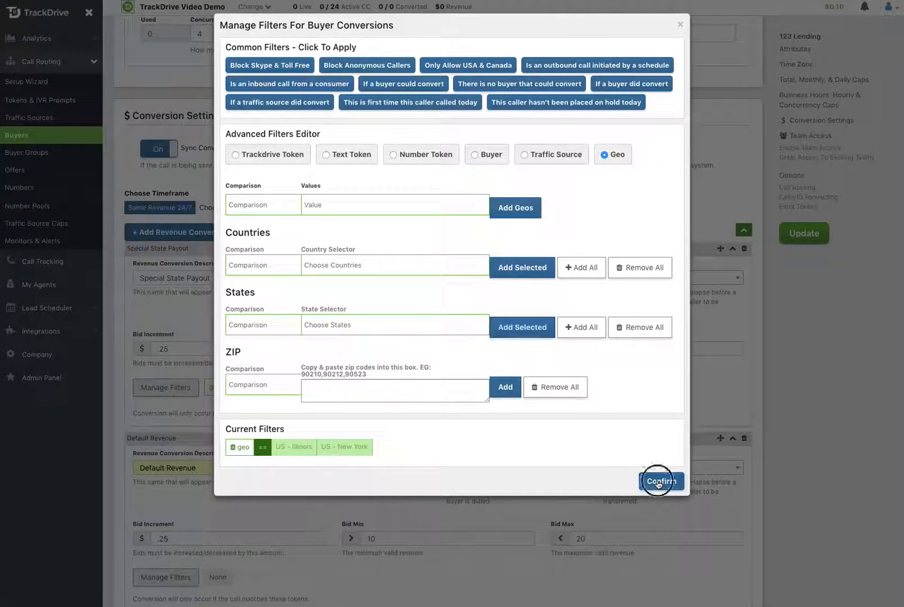
click(662, 482)
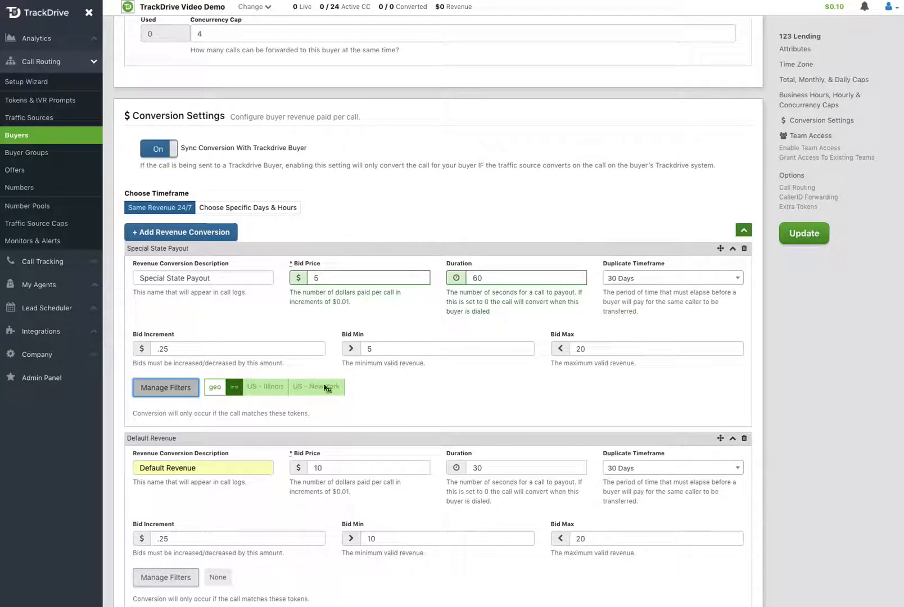
scroll(down, 3)
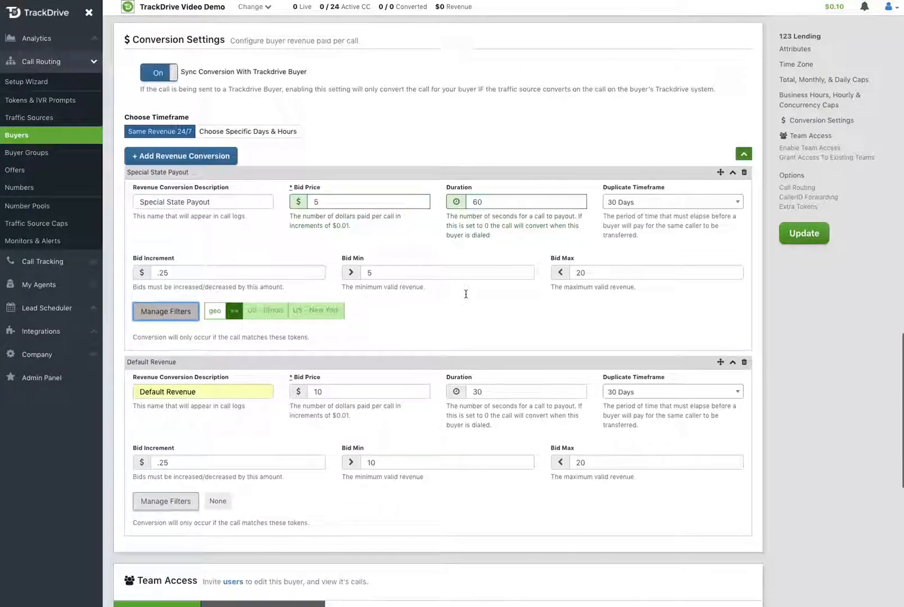
scroll(down, 3)
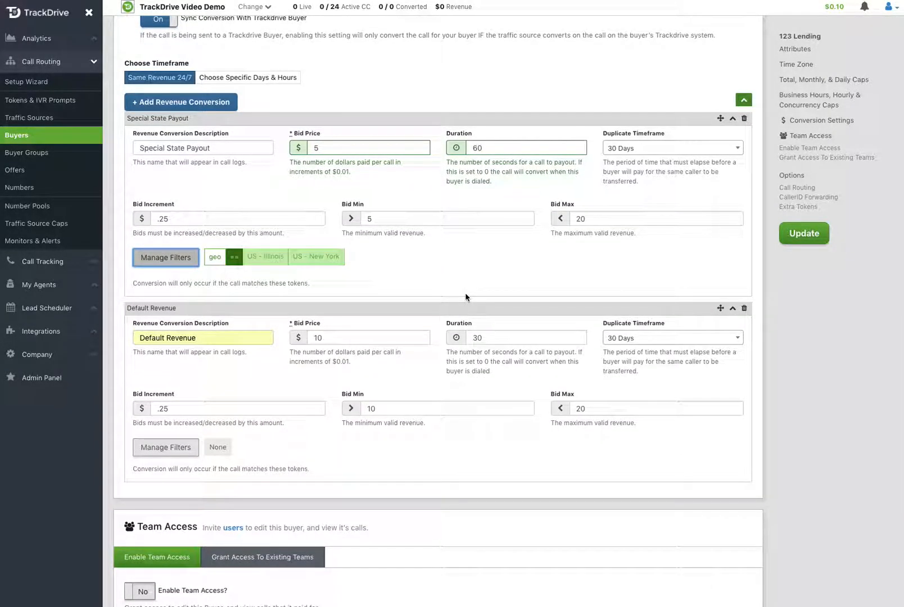
mouse_move(683, 108)
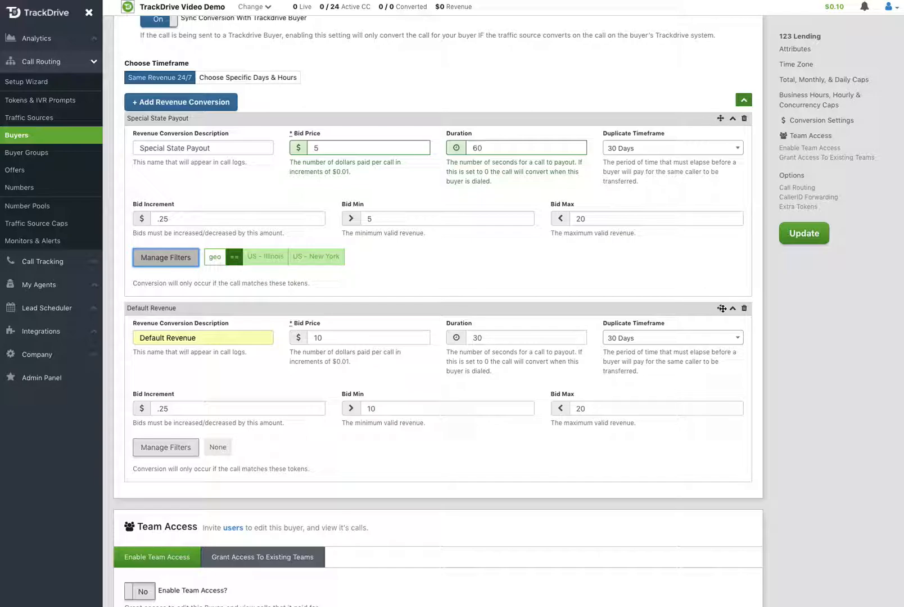
mouse_move(675, 279)
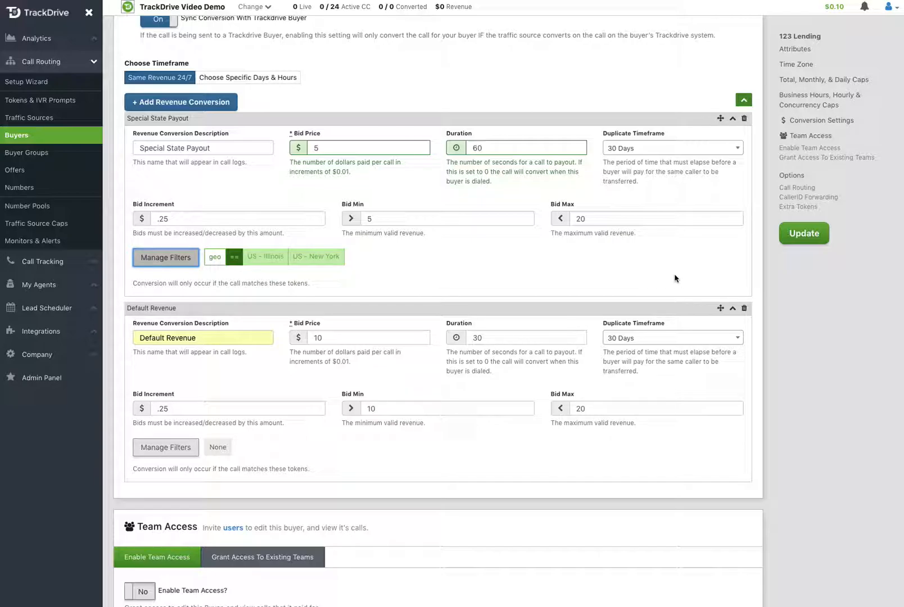
mouse_move(541, 74)
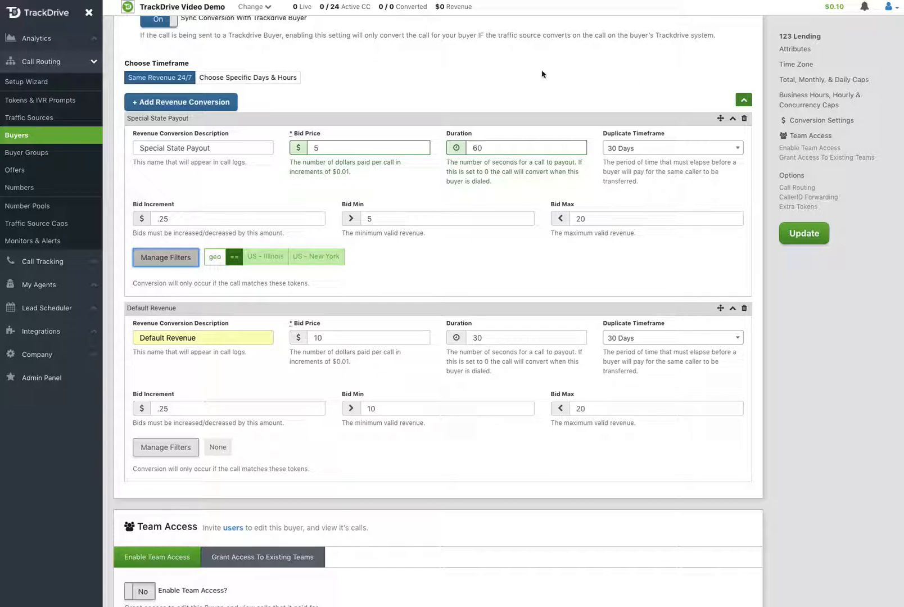
mouse_move(424, 114)
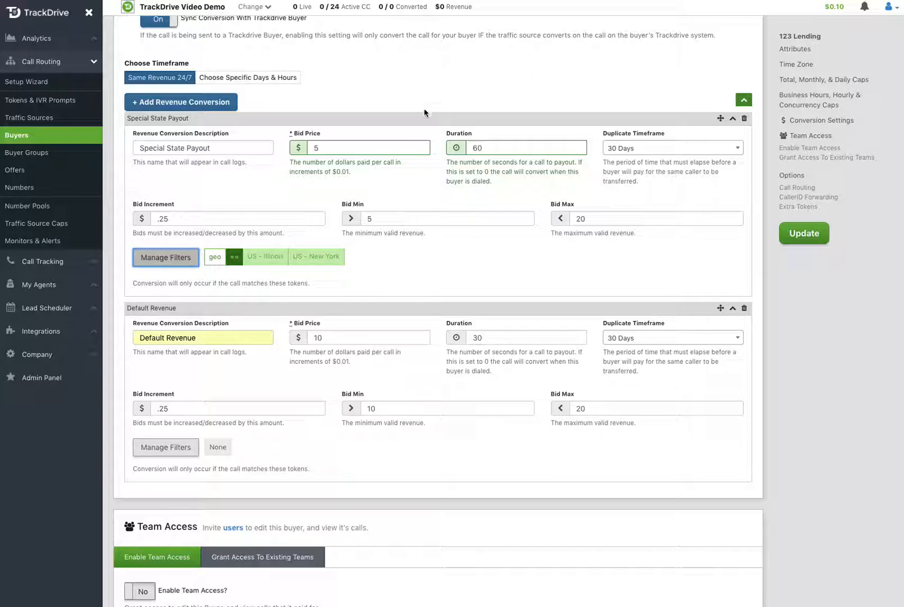
mouse_move(432, 283)
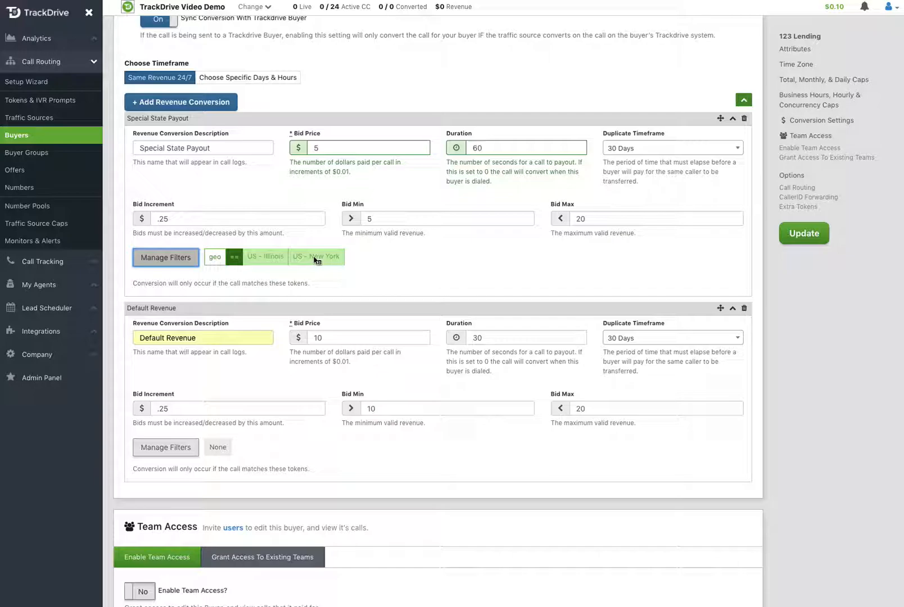
mouse_move(452, 207)
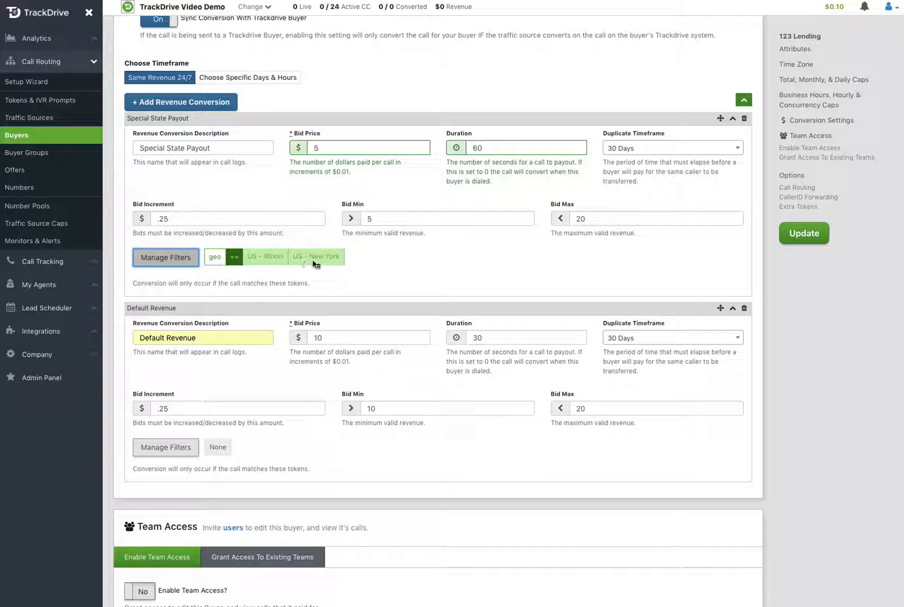
mouse_move(167, 451)
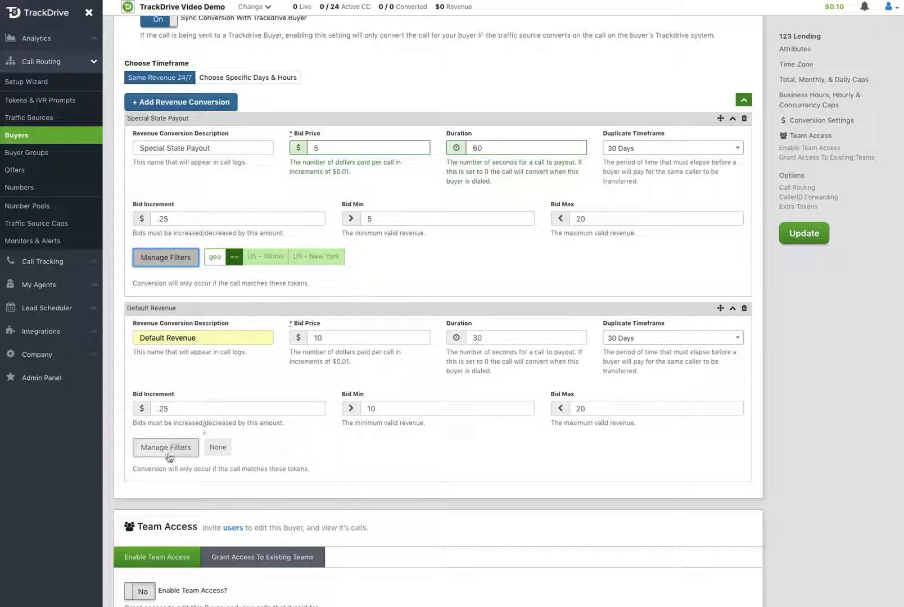
mouse_move(440, 368)
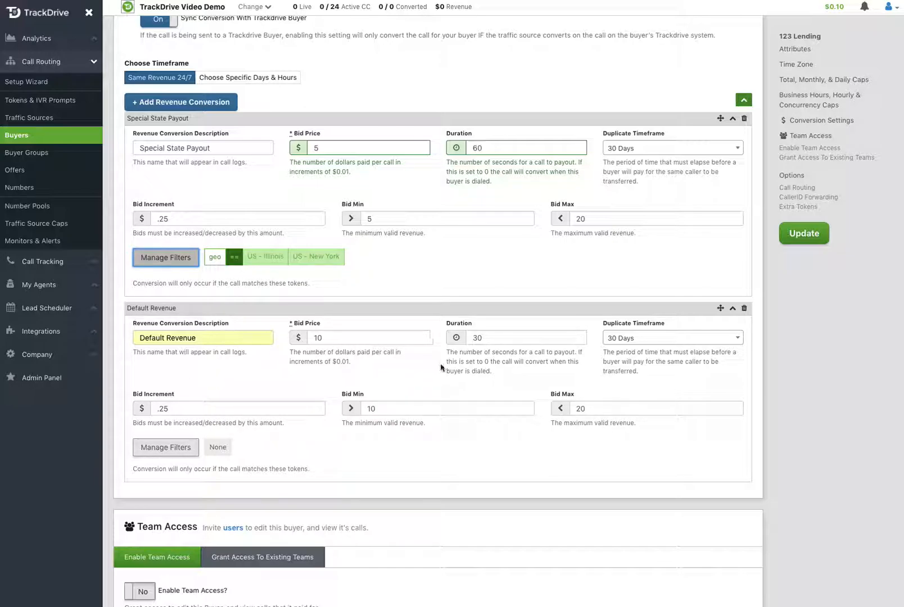
mouse_move(414, 373)
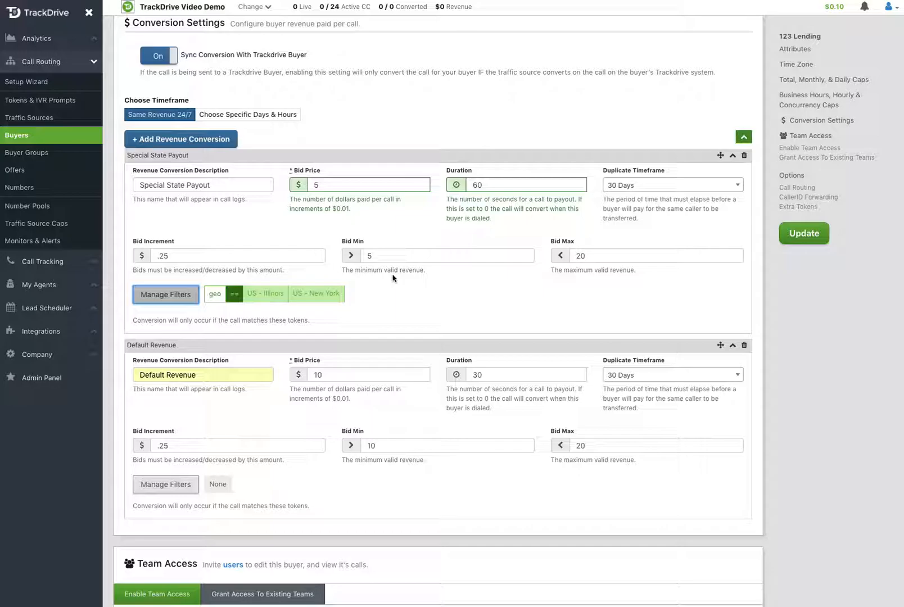
mouse_move(406, 293)
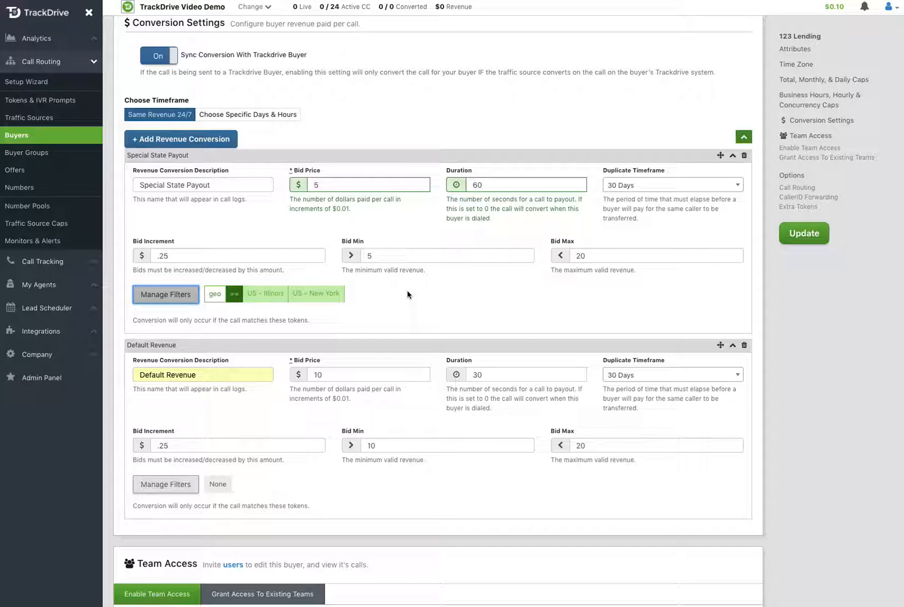
mouse_move(421, 291)
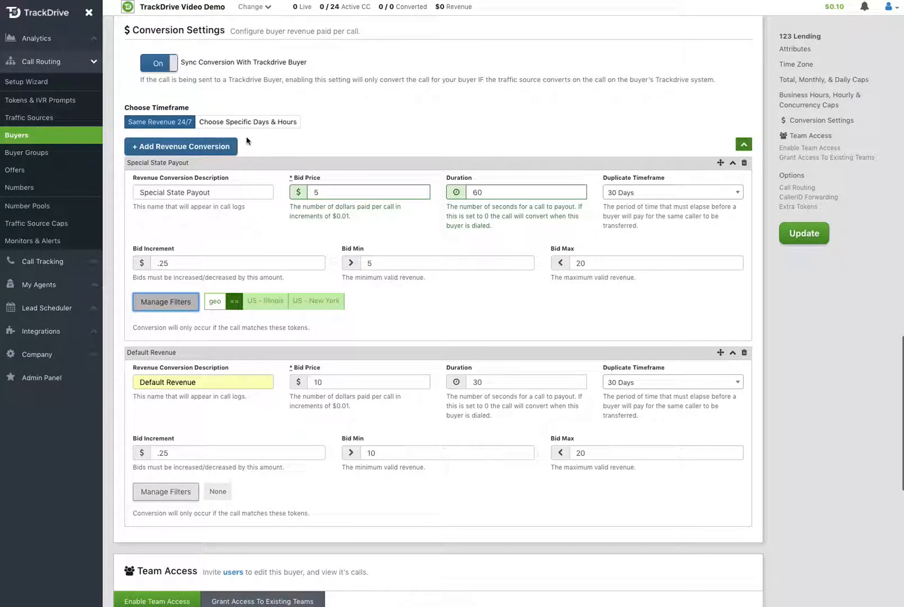
scroll(down, 3)
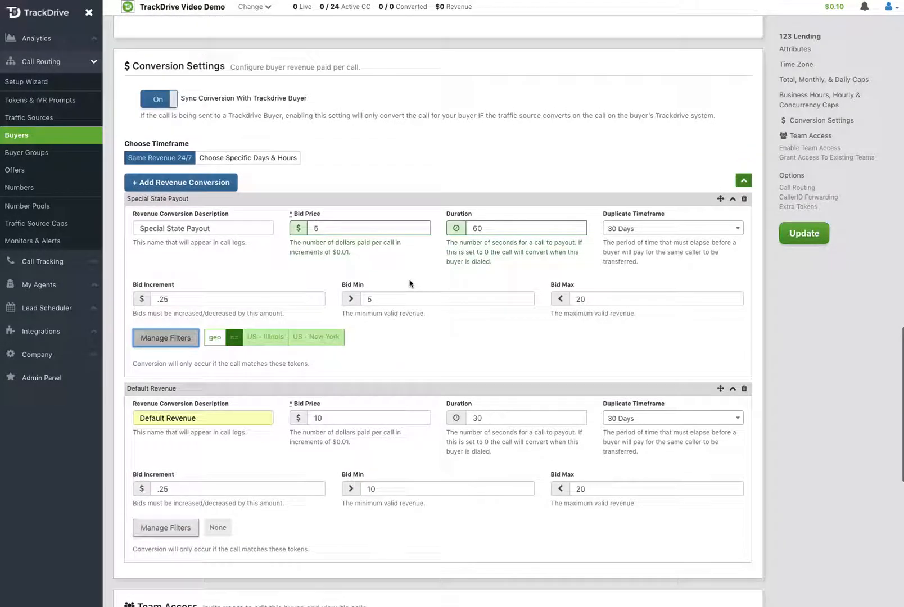
mouse_move(418, 341)
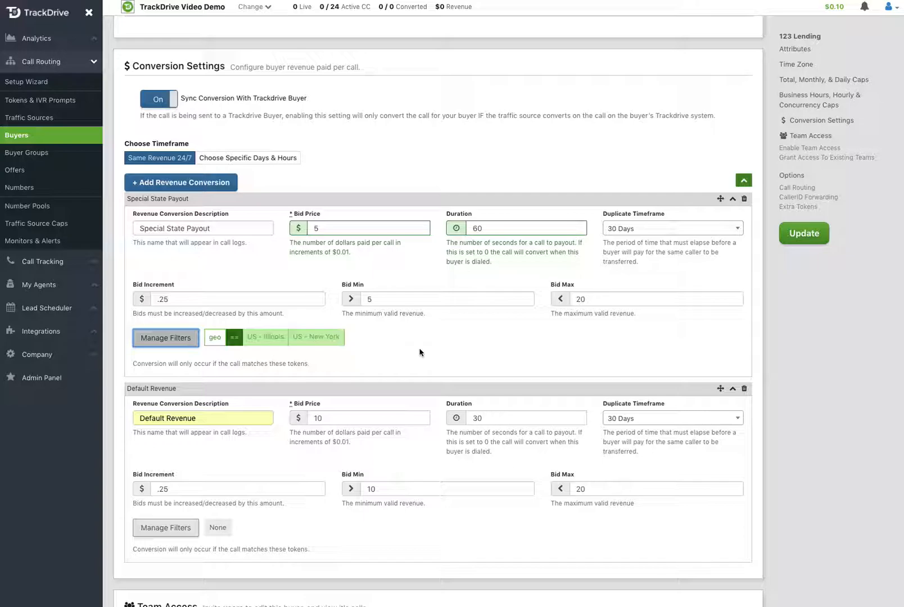
mouse_move(419, 341)
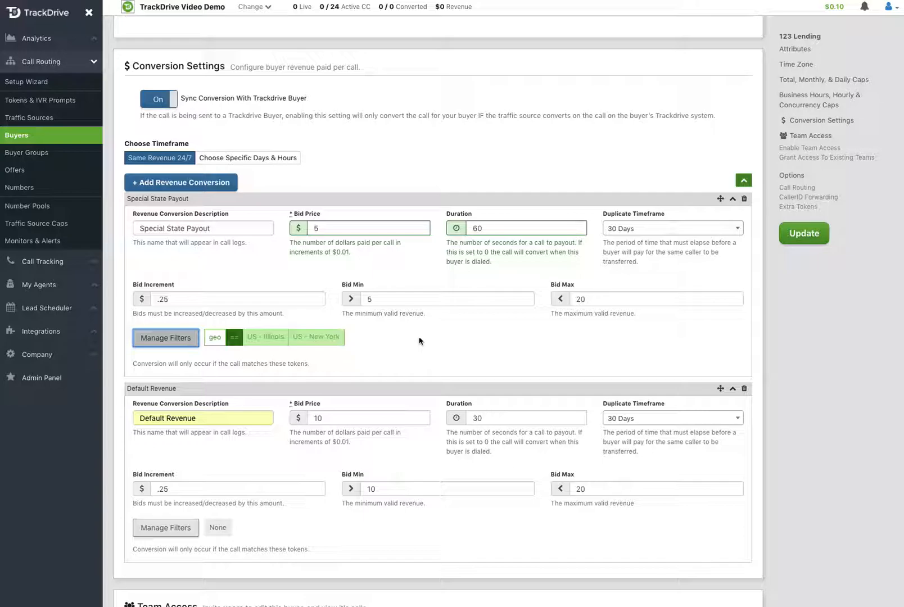
scroll(down, 3)
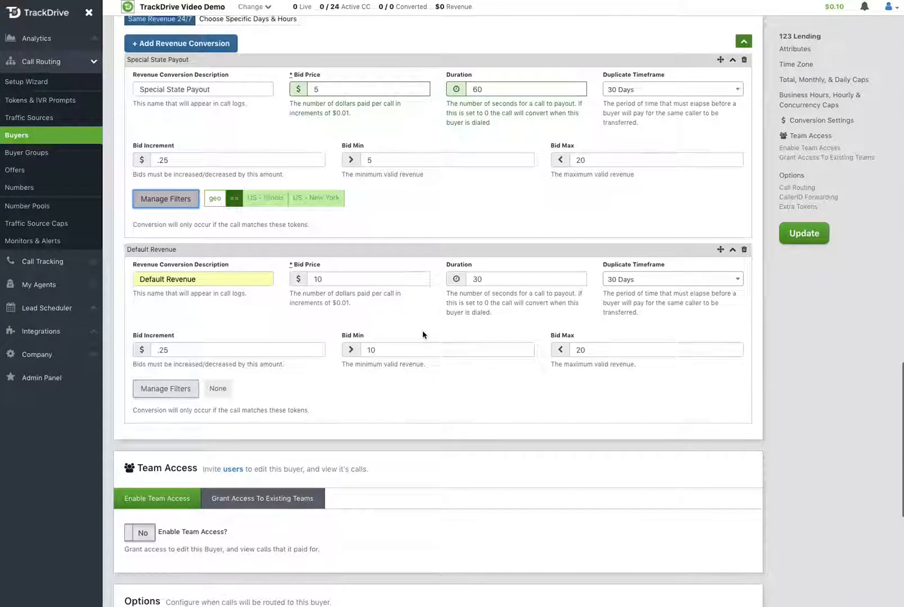